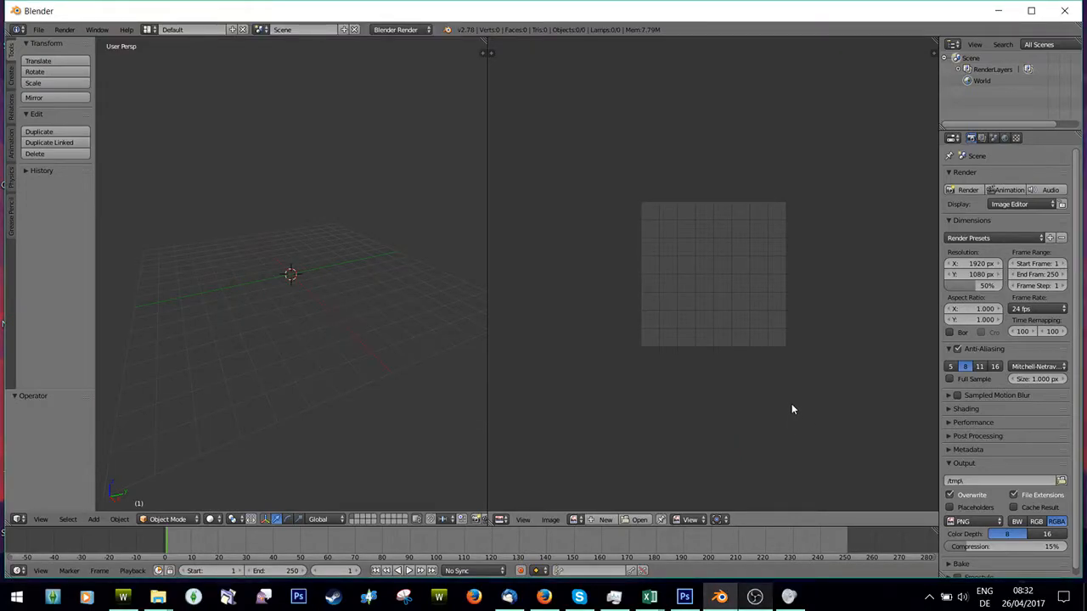
{"action": "mouse_move", "coordinate": [20, 370]}
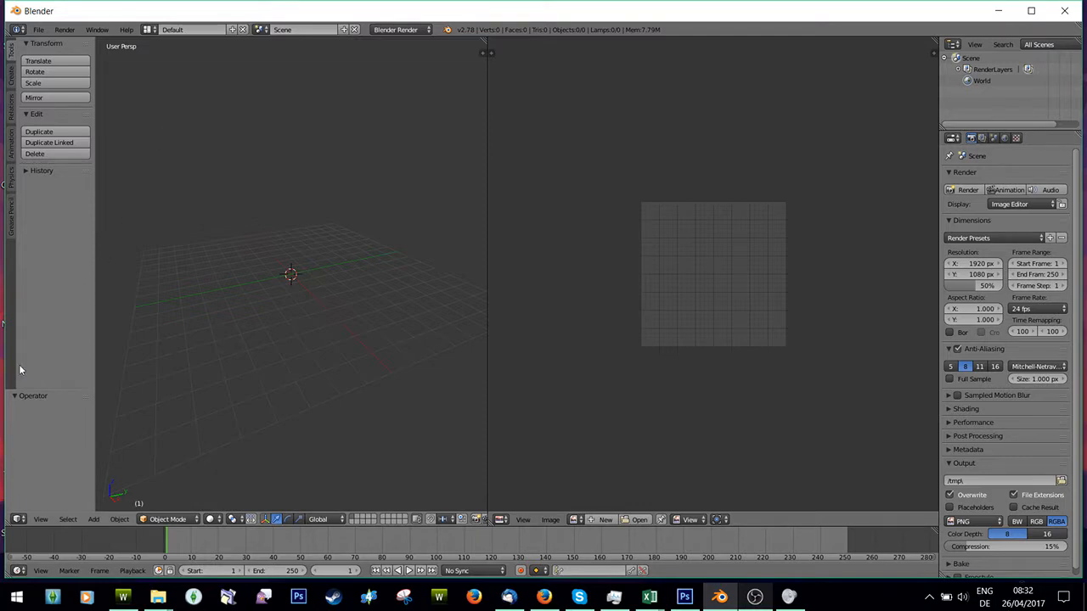
{"action": "mouse_move", "coordinate": [99, 43]}
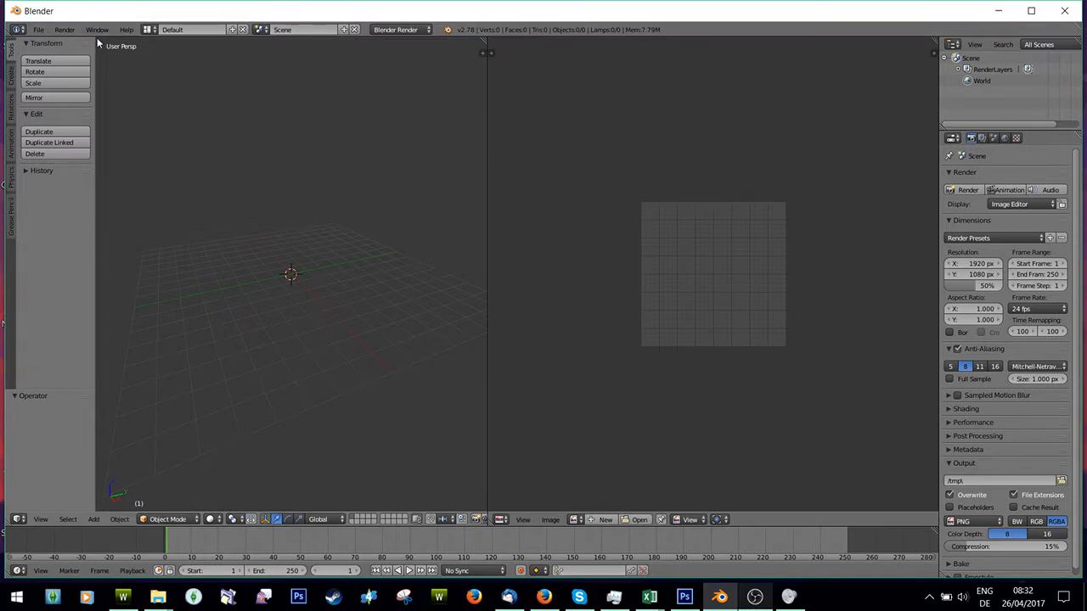
Import the face and scalp OBJ files from the Creating folder into the empty scene.
{"action": "left_click", "coordinate": [37, 31]}
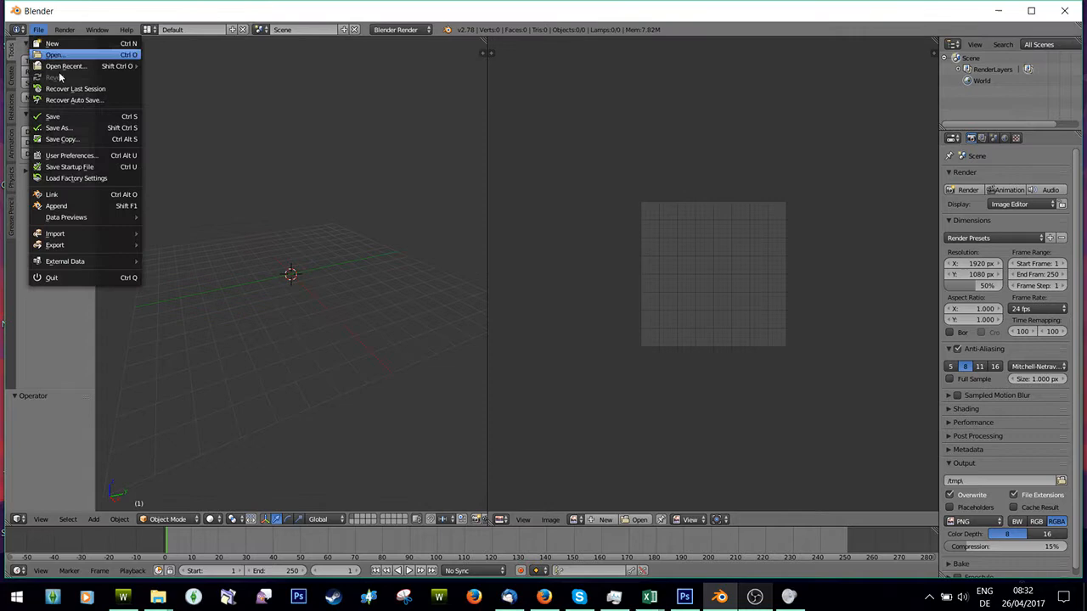
{"action": "left_click", "coordinate": [54, 234]}
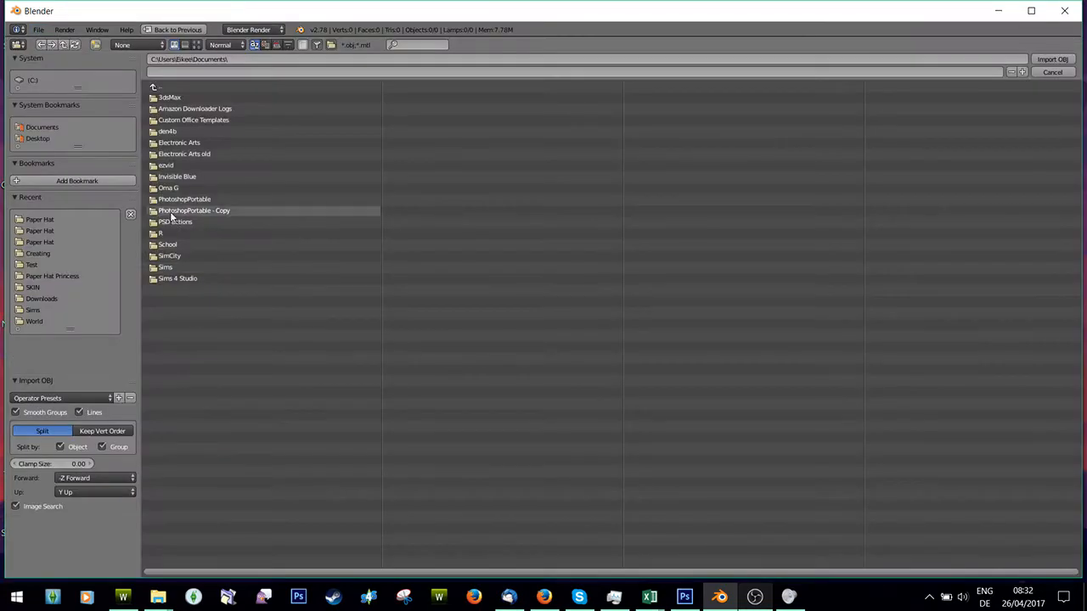
{"action": "double_click", "coordinate": [37, 253]}
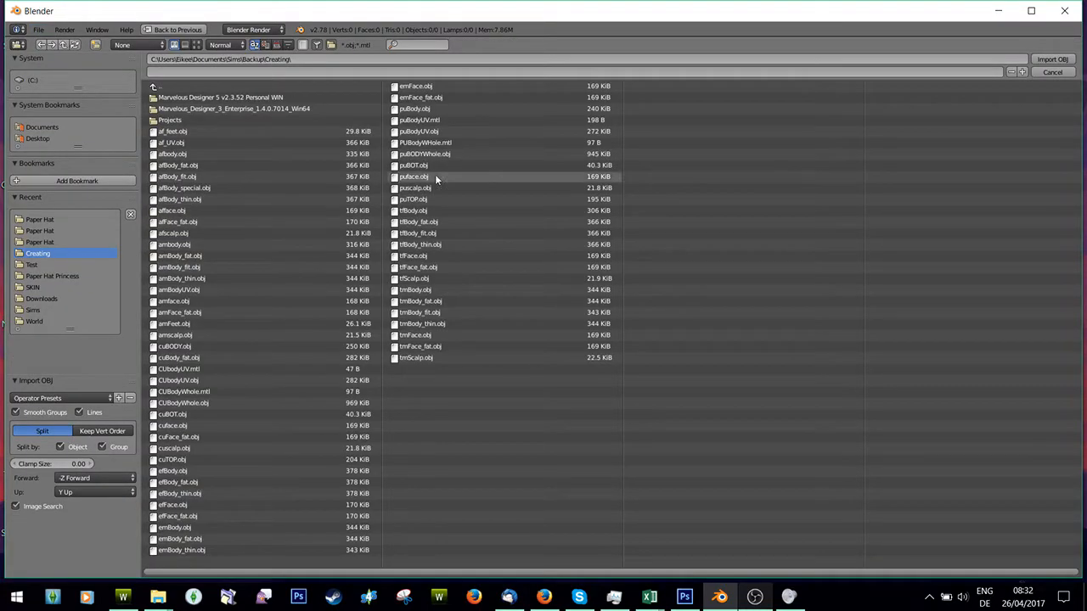
{"action": "left_click", "coordinate": [1052, 57]}
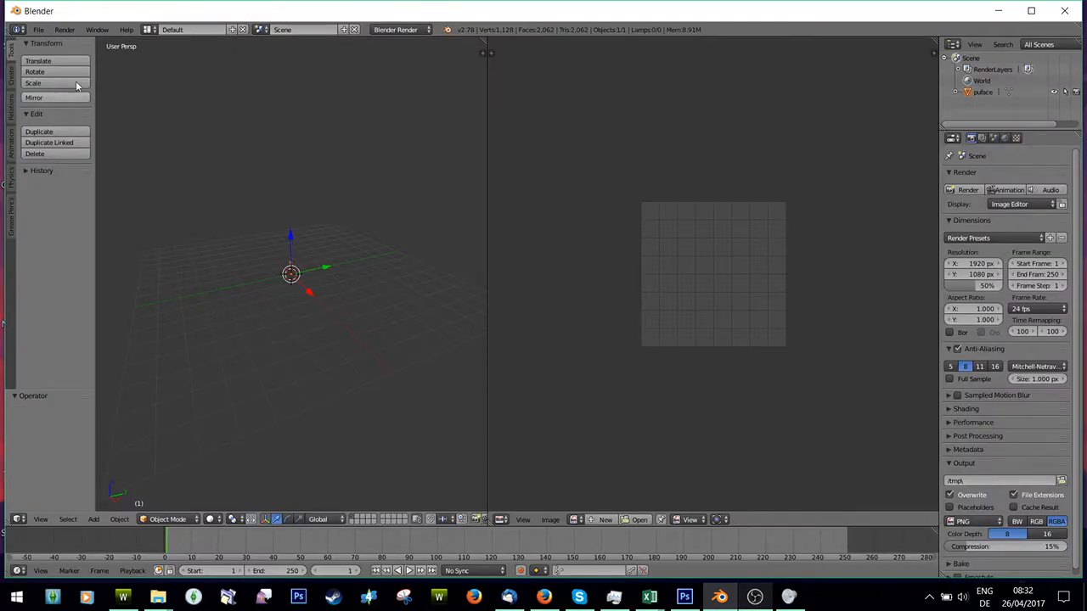
{"action": "left_click", "coordinate": [37, 30]}
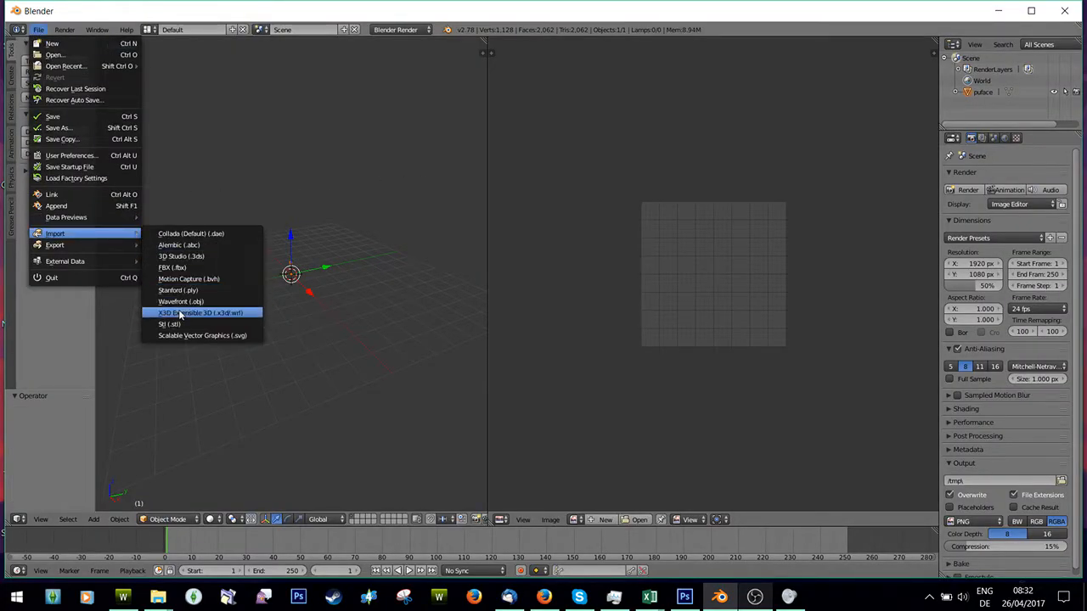
{"action": "left_click", "coordinate": [201, 312]}
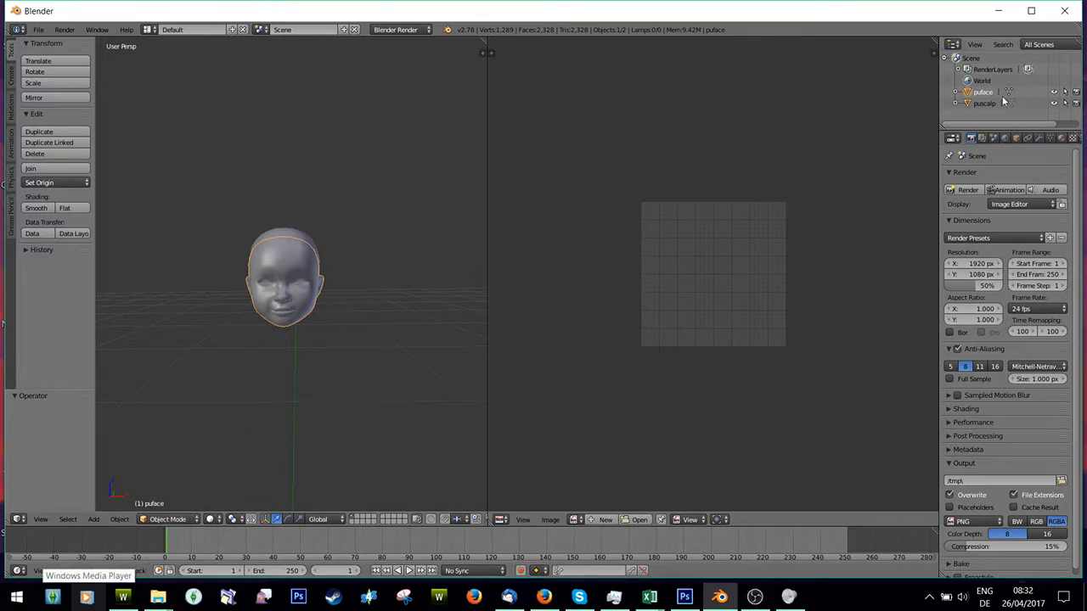
Enter Edit Mode and load the skin texture image under the face's UV layout.
{"action": "key", "text": "Tab"}
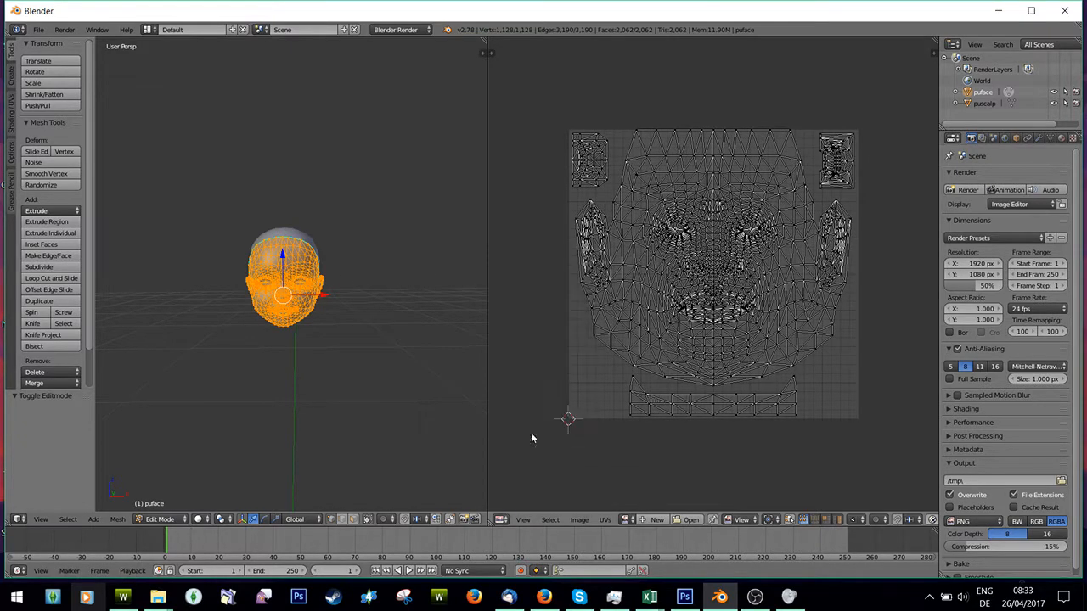
{"action": "mouse_move", "coordinate": [613, 529]}
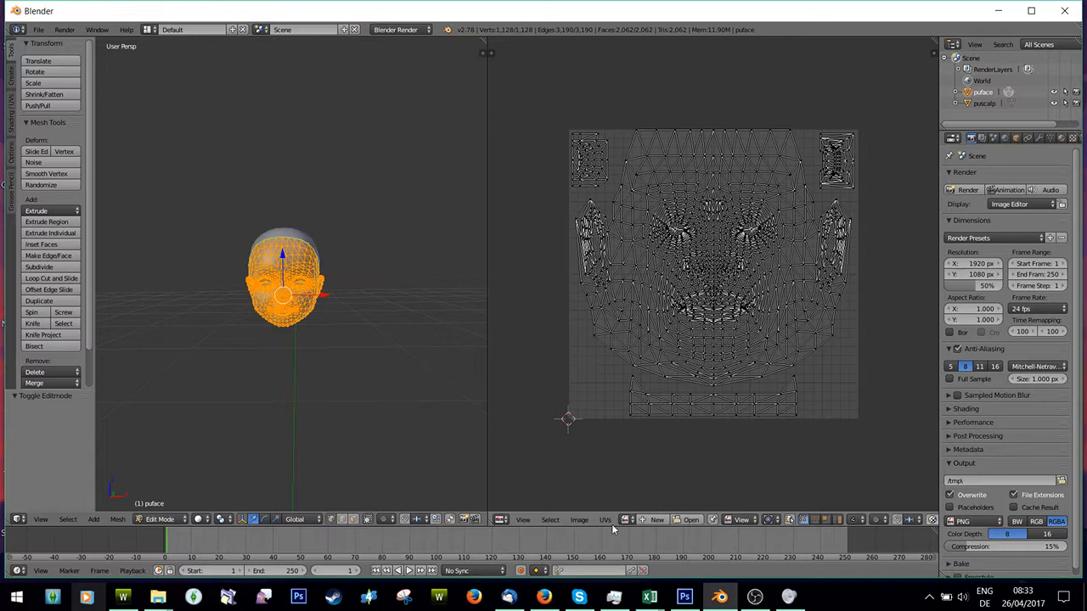
{"action": "left_click", "coordinate": [689, 520]}
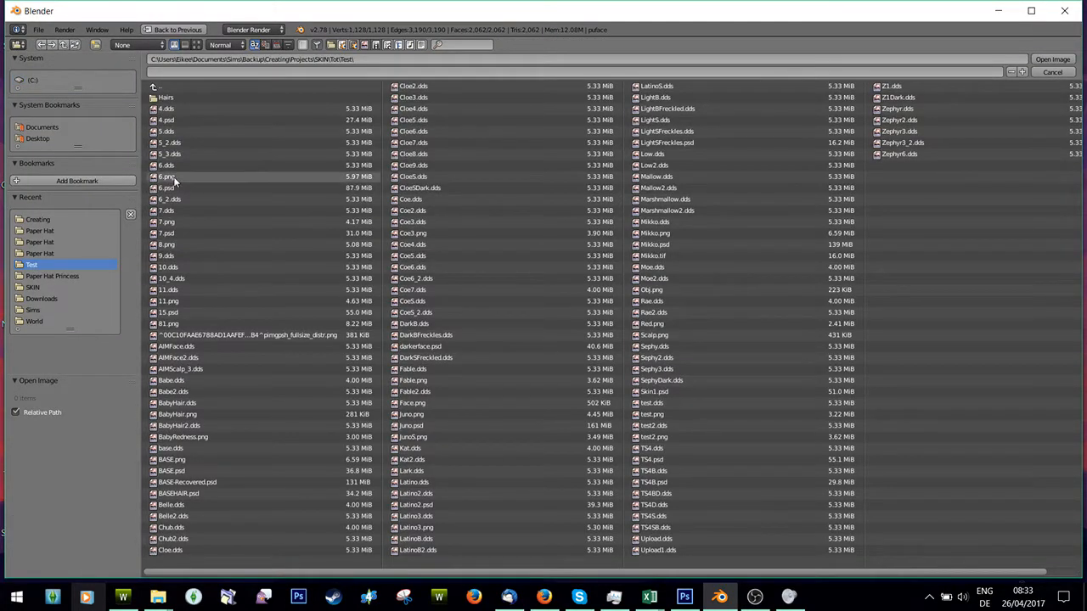
{"action": "left_click", "coordinate": [166, 119]}
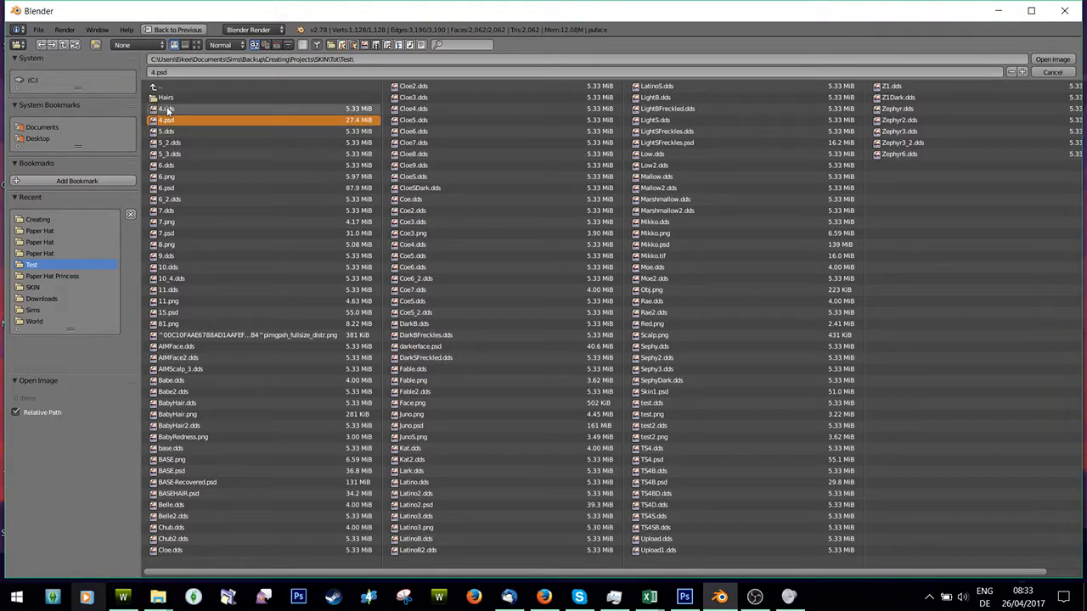
{"action": "left_click", "coordinate": [1053, 58]}
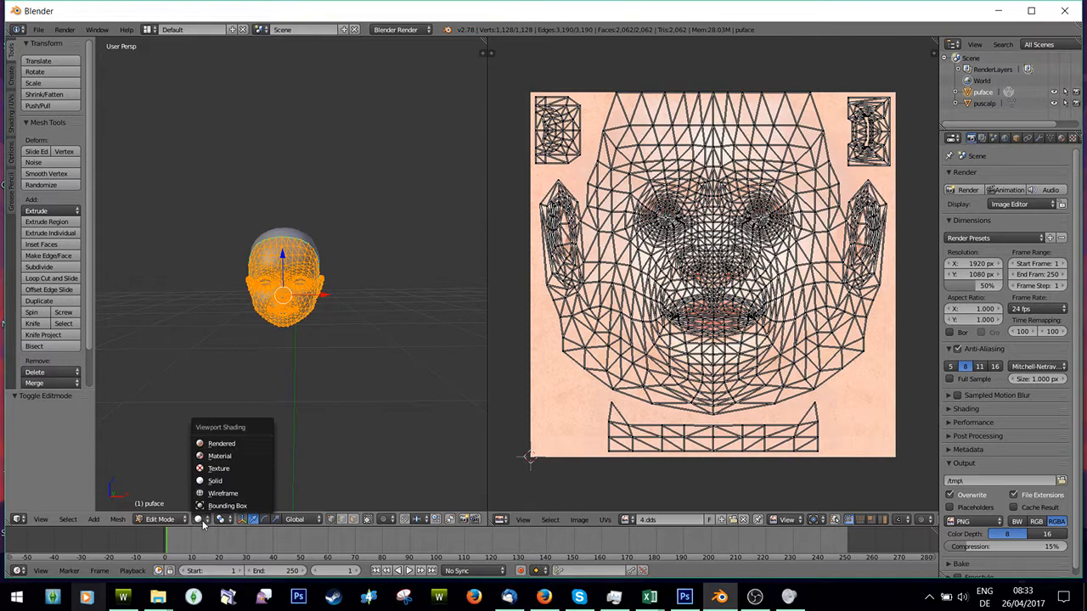
{"action": "left_click", "coordinate": [217, 468]}
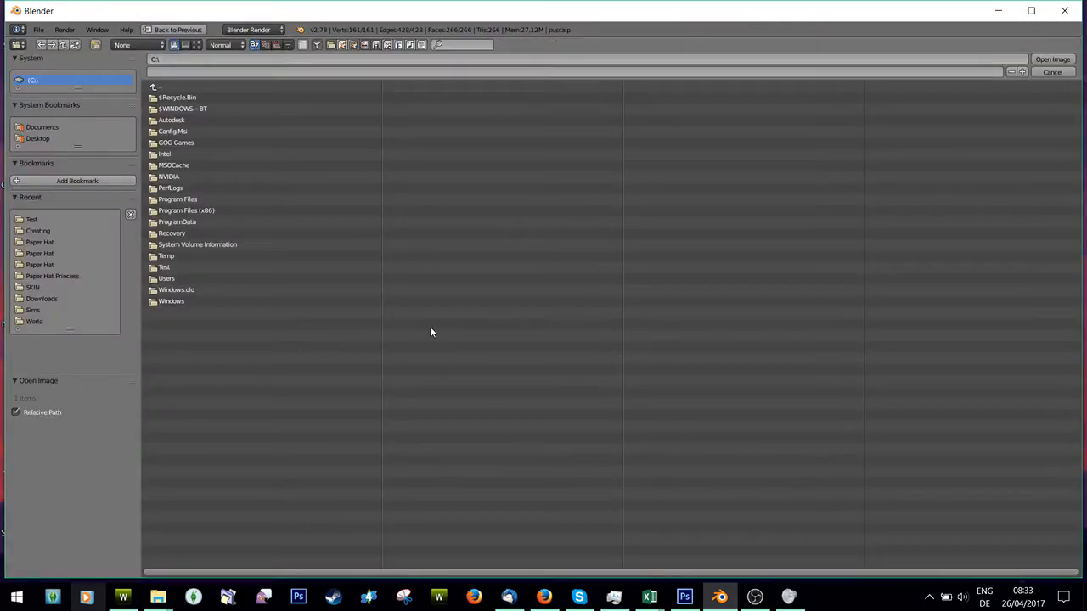
Browse the folders for the scalp skin image to show the face fully textured.
{"action": "double_click", "coordinate": [31, 219]}
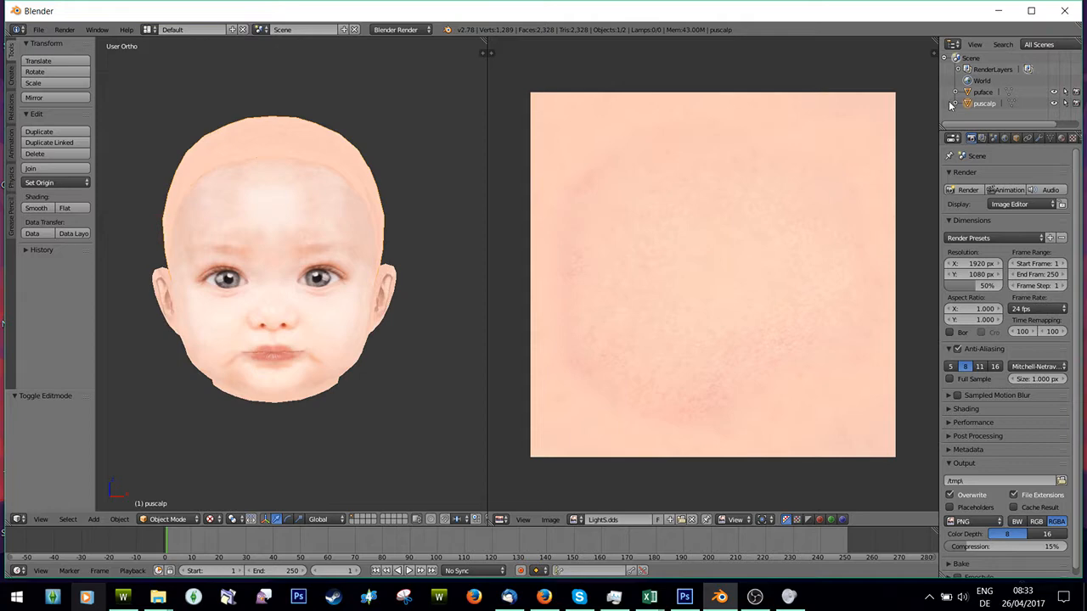
{"action": "mouse_move", "coordinate": [1015, 118]}
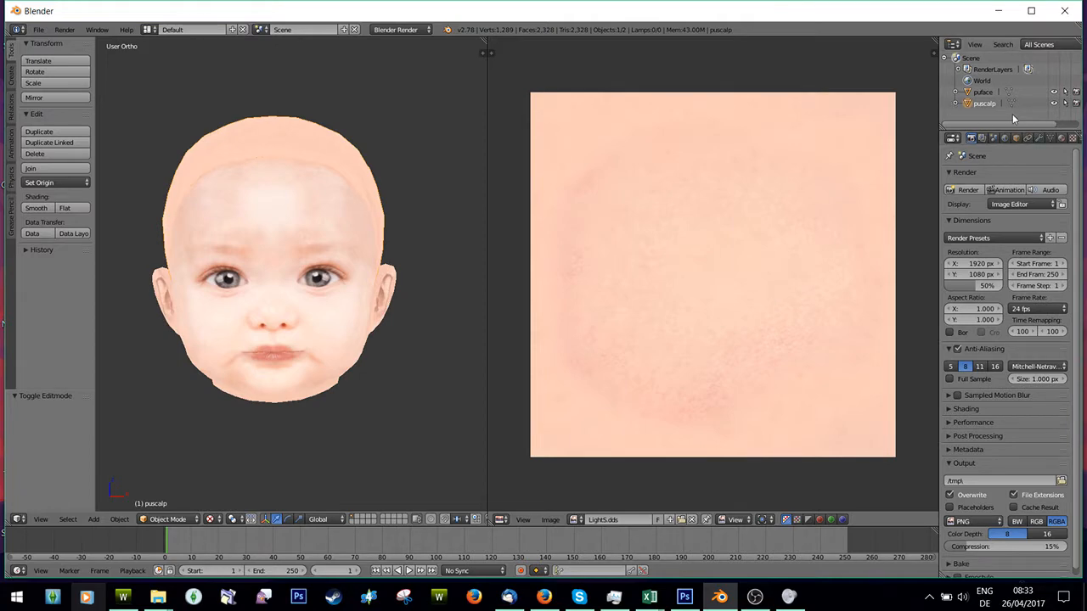
Switch the render engine to Cycles and show the face object's material settings.
{"action": "left_click", "coordinate": [399, 30]}
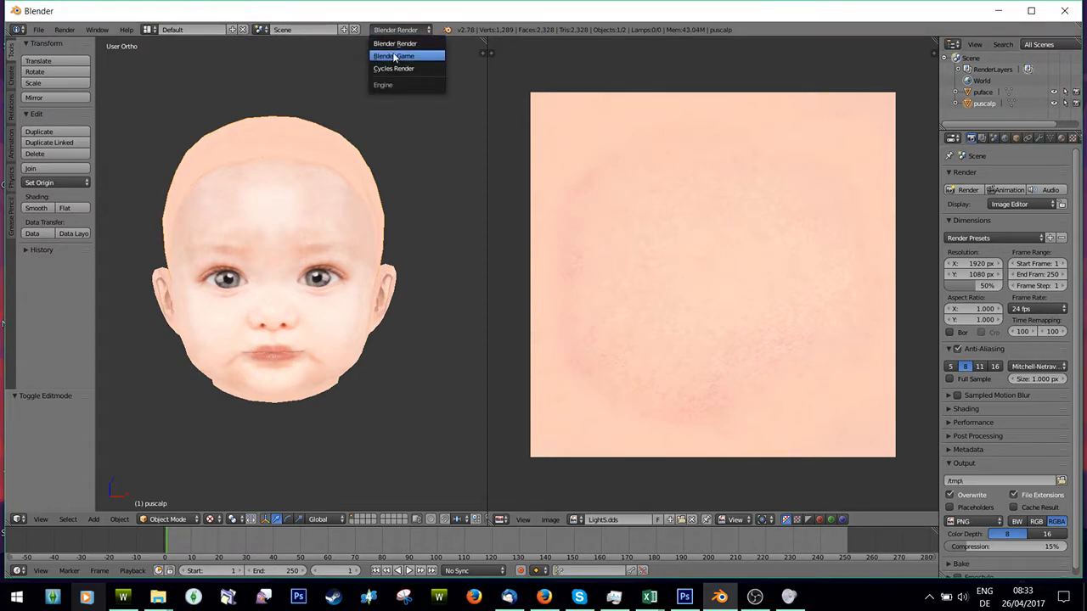
{"action": "left_click", "coordinate": [394, 68]}
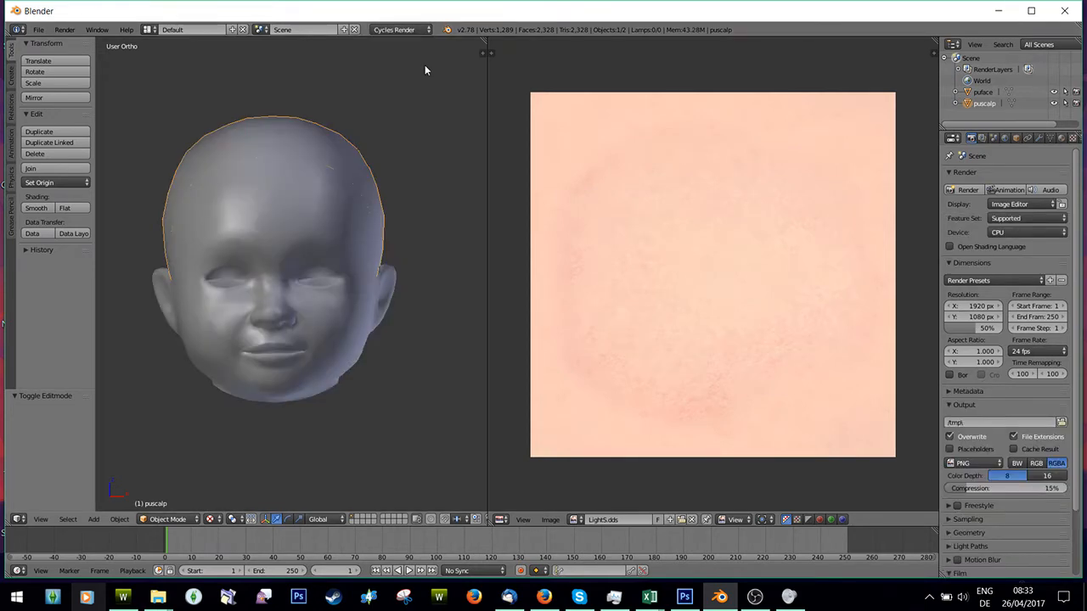
{"action": "left_click", "coordinate": [981, 92]}
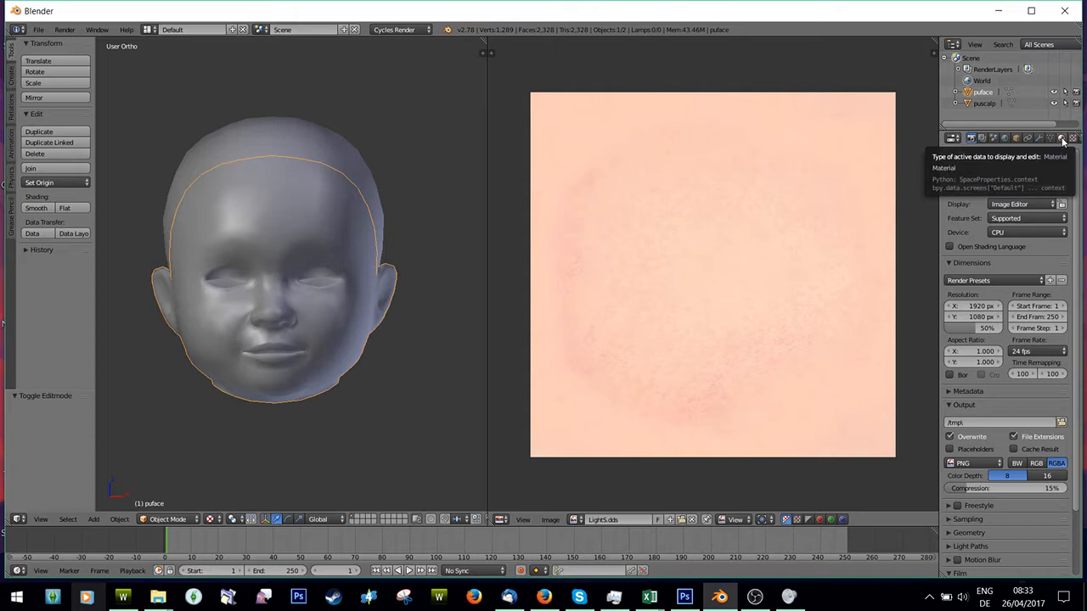
{"action": "left_click", "coordinate": [1061, 138]}
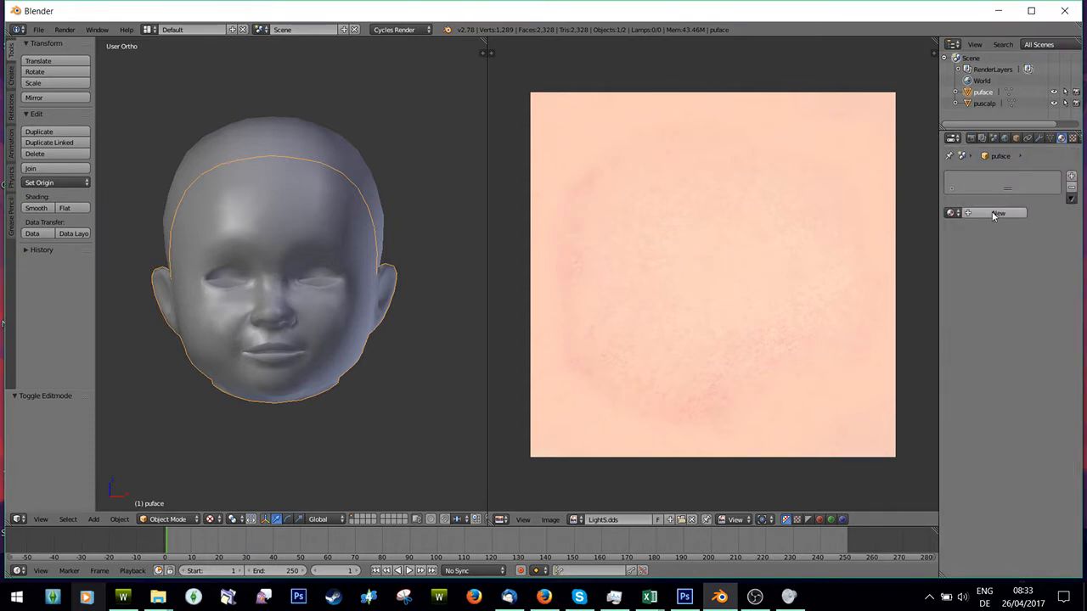
Create a face material whose colour is an image texture using the skin file.
{"action": "left_click", "coordinate": [999, 214]}
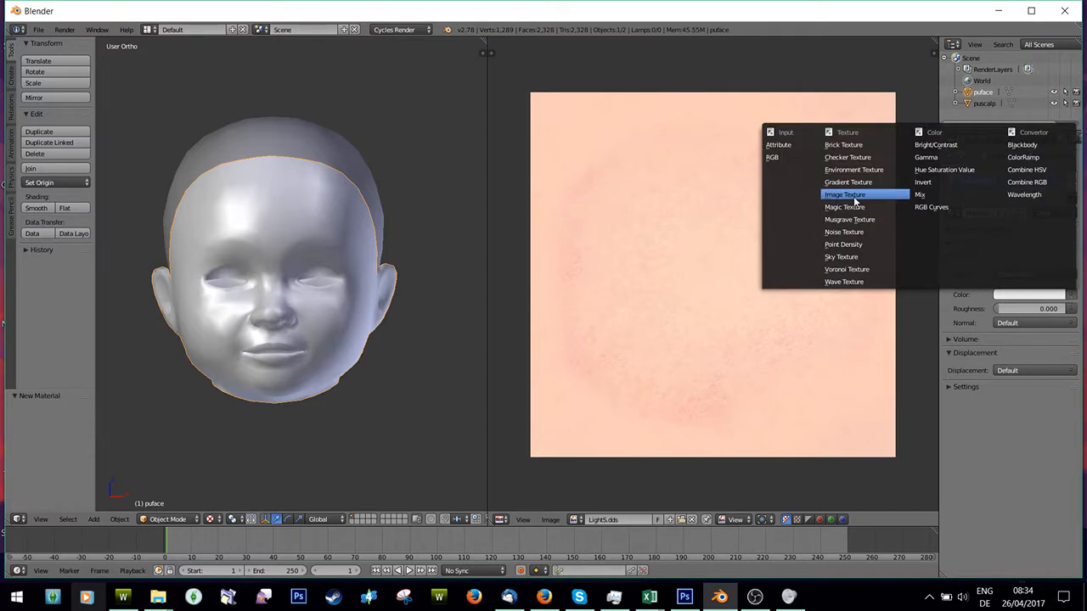
{"action": "left_click", "coordinate": [844, 194]}
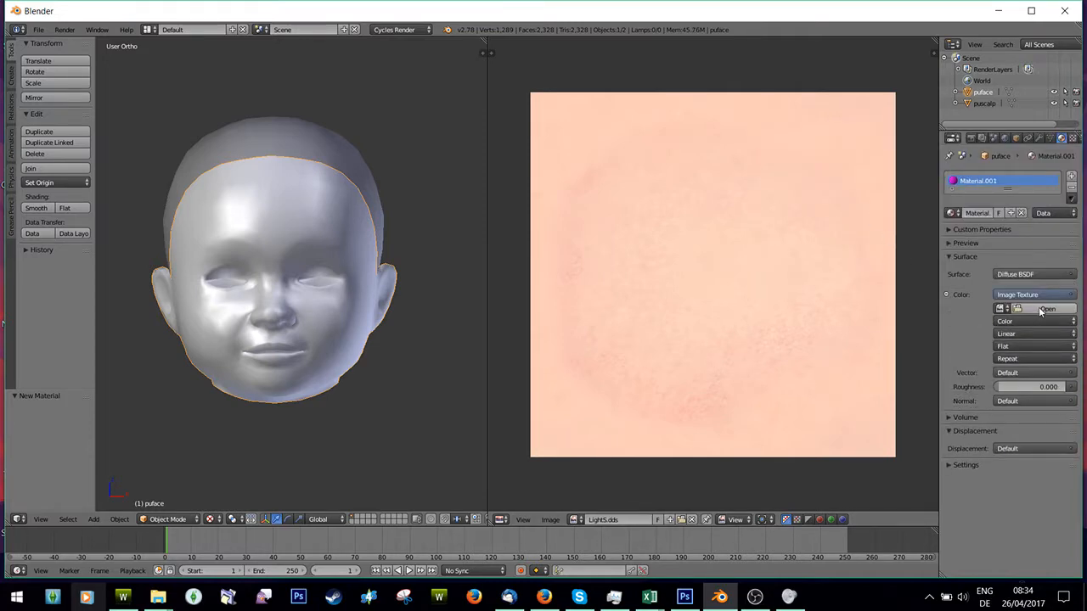
{"action": "left_click", "coordinate": [1048, 309]}
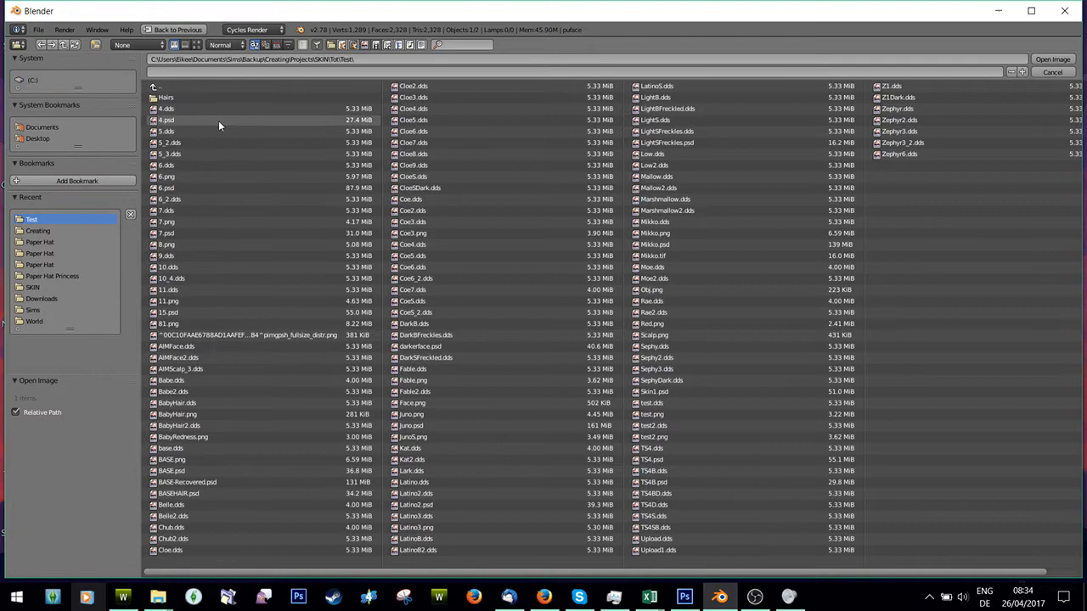
{"action": "left_click", "coordinate": [1053, 57]}
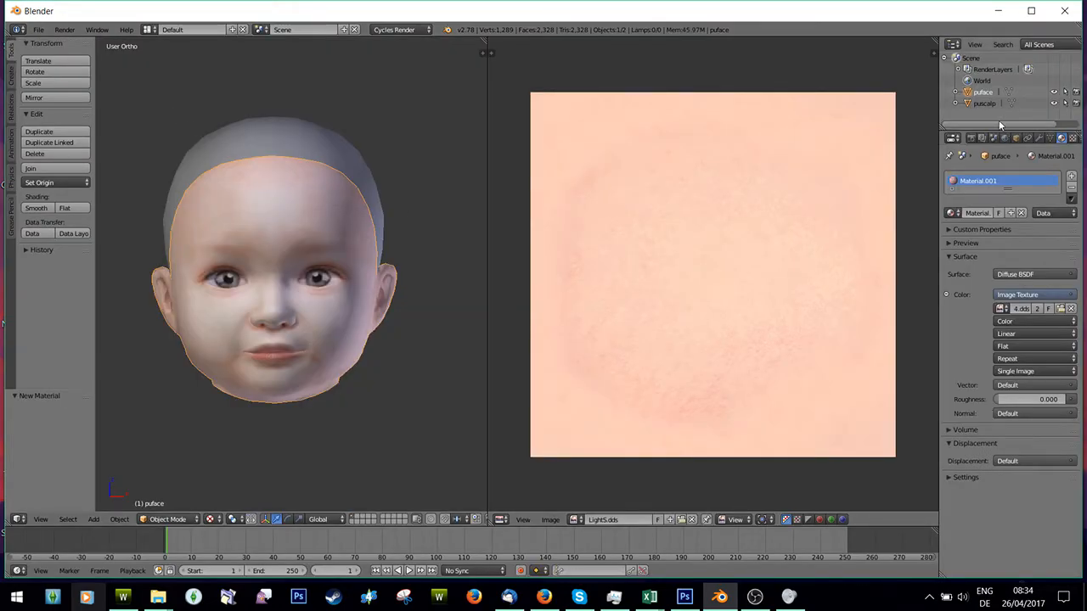
Give the scalp an image-texture colour using the Light skin .dds from the SKIN folder.
{"action": "left_click", "coordinate": [985, 103]}
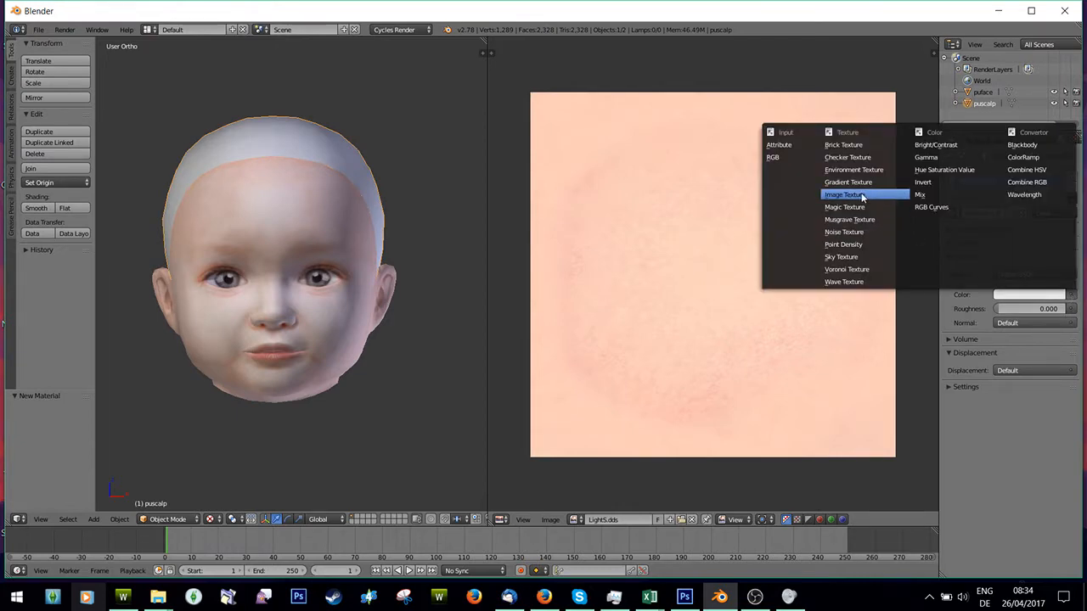
{"action": "left_click", "coordinate": [842, 193]}
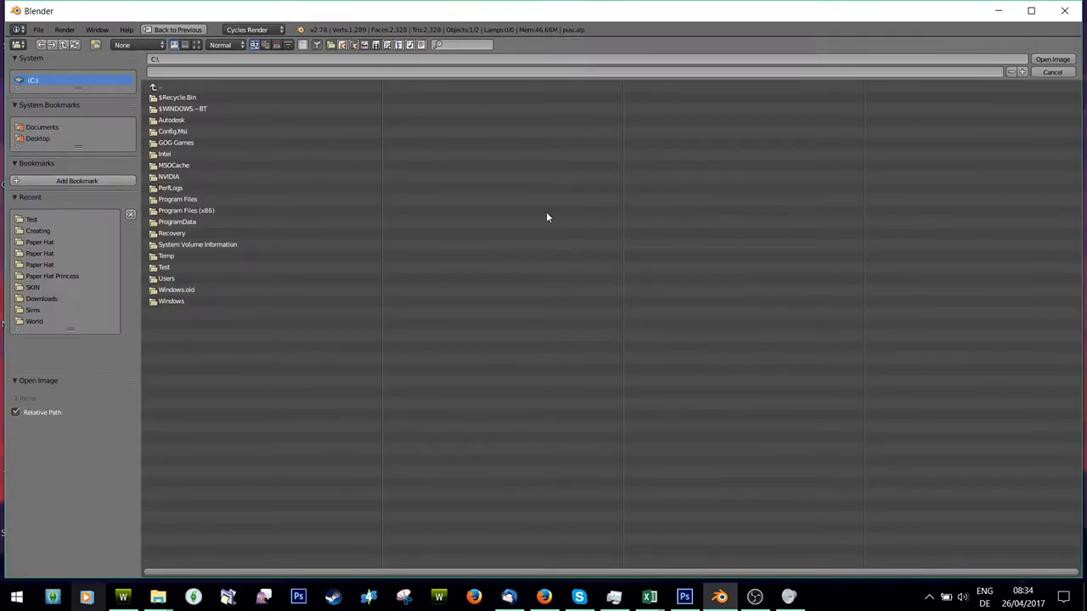
{"action": "double_click", "coordinate": [31, 219]}
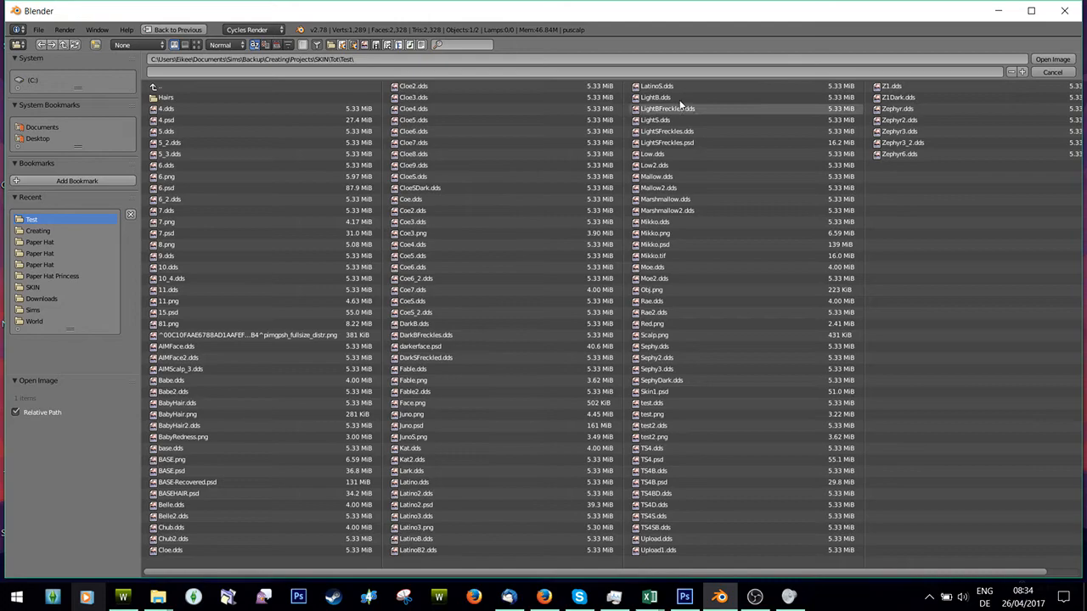
{"action": "left_click", "coordinate": [656, 118]}
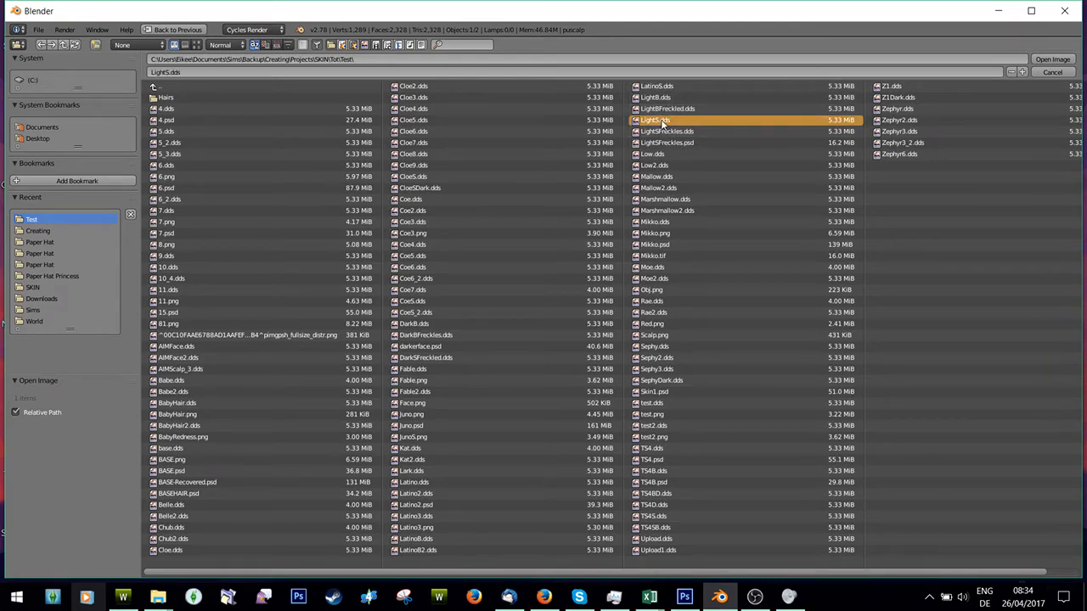
{"action": "left_click", "coordinate": [1053, 58]}
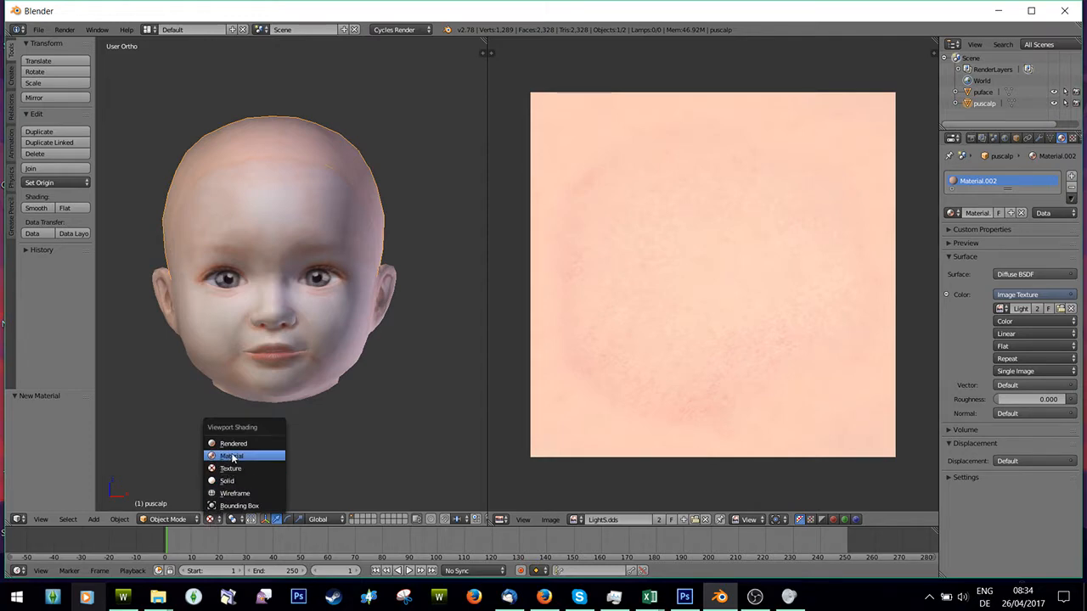
Preview the face in Rendered shading, then switch the engine back to Blender Render.
{"action": "left_click", "coordinate": [233, 443]}
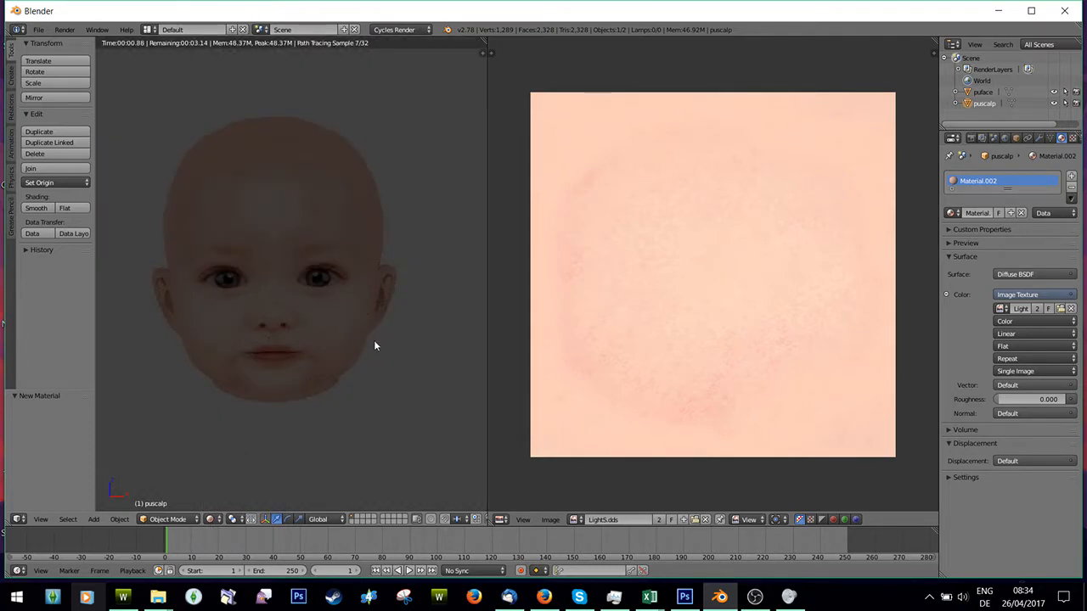
{"action": "left_click", "coordinate": [214, 519]}
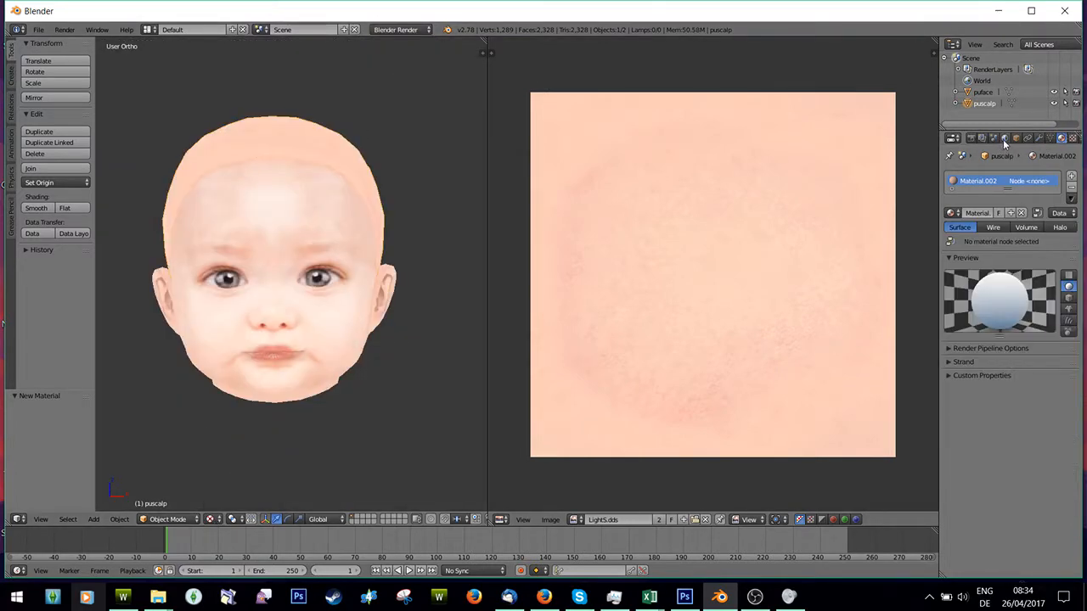
Enable Ambient Occlusion and Environment Lighting in the World settings.
{"action": "left_click", "coordinate": [1006, 137]}
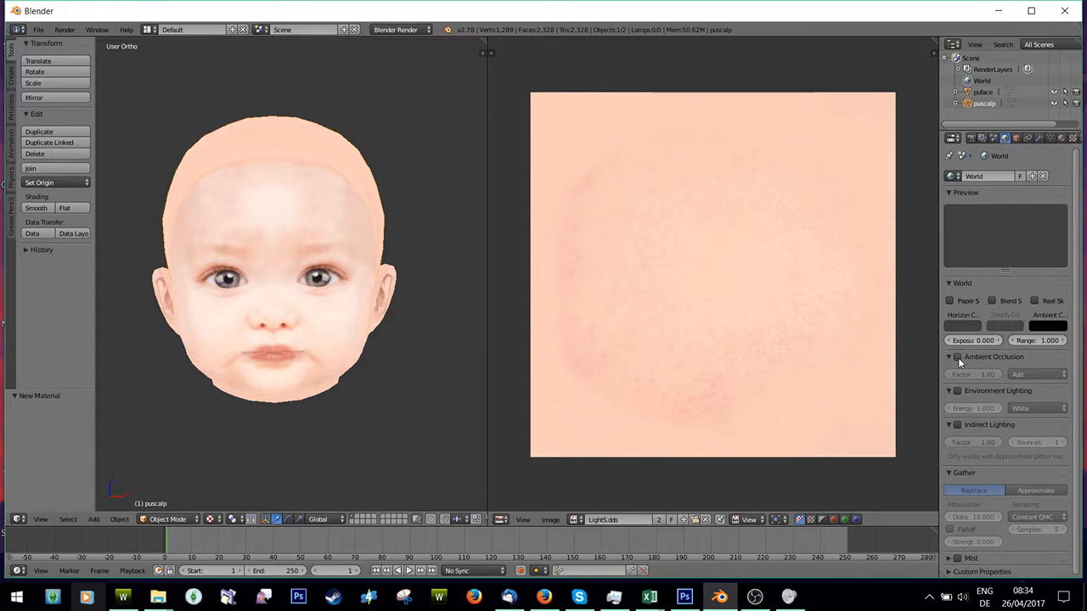
{"action": "left_click", "coordinate": [957, 357]}
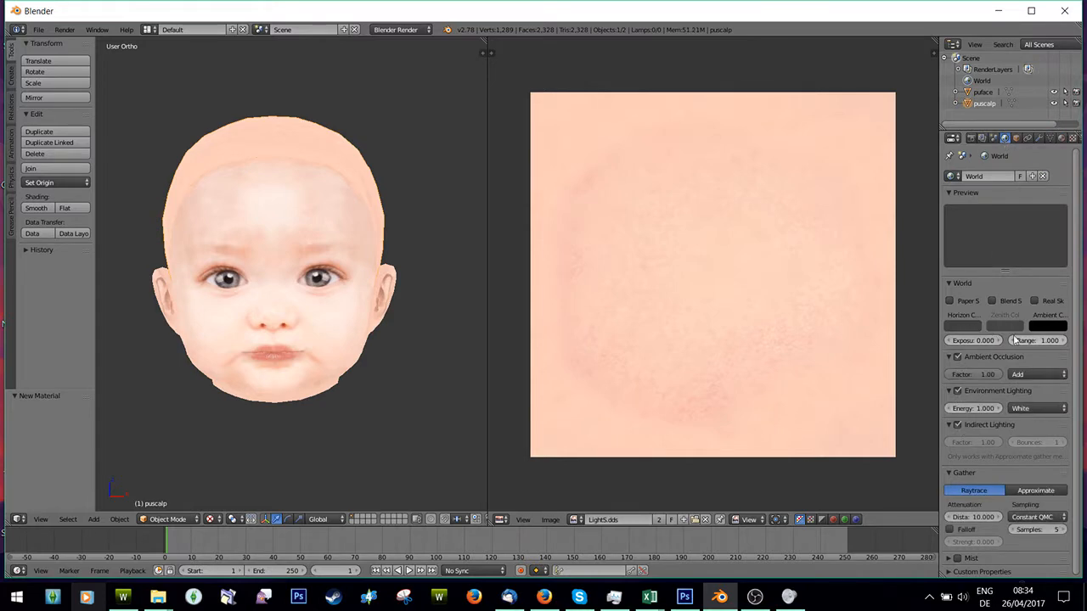
{"action": "left_click", "coordinate": [399, 30]}
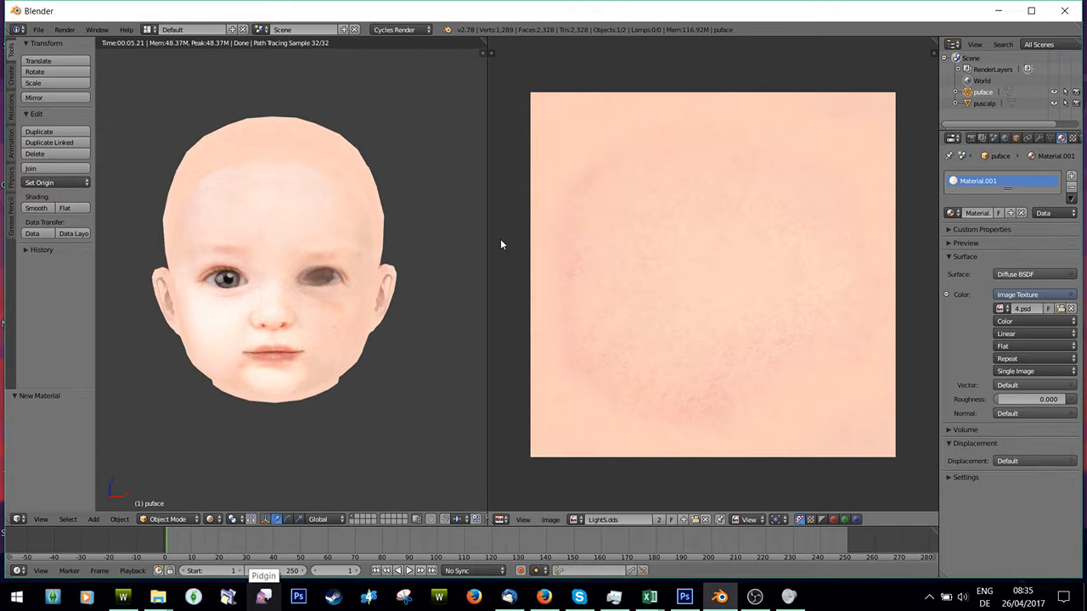
{"action": "mouse_move", "coordinate": [431, 447]}
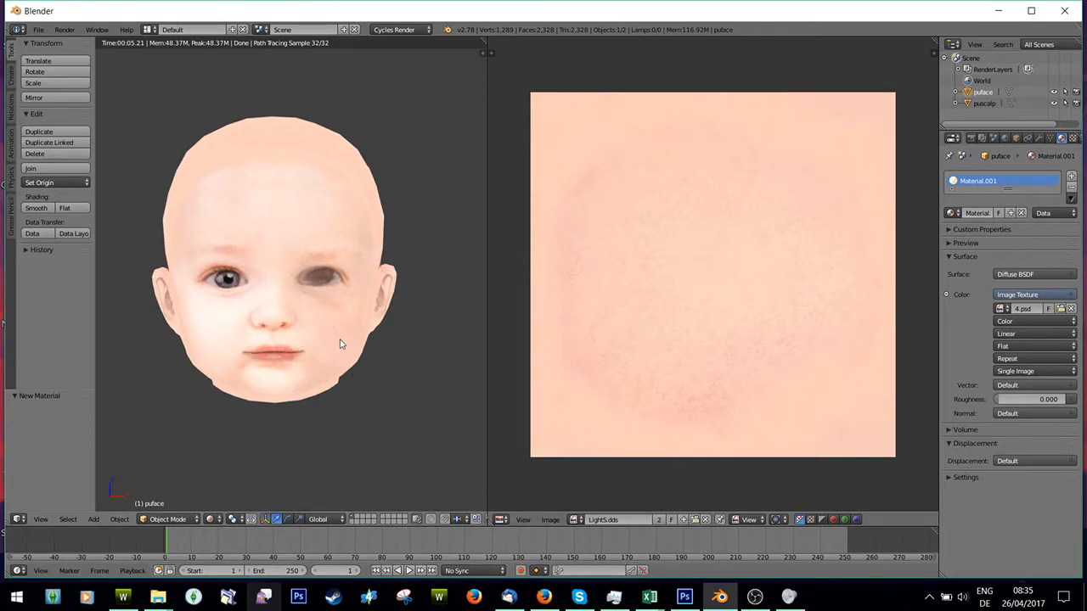
{"action": "mouse_move", "coordinate": [421, 347]}
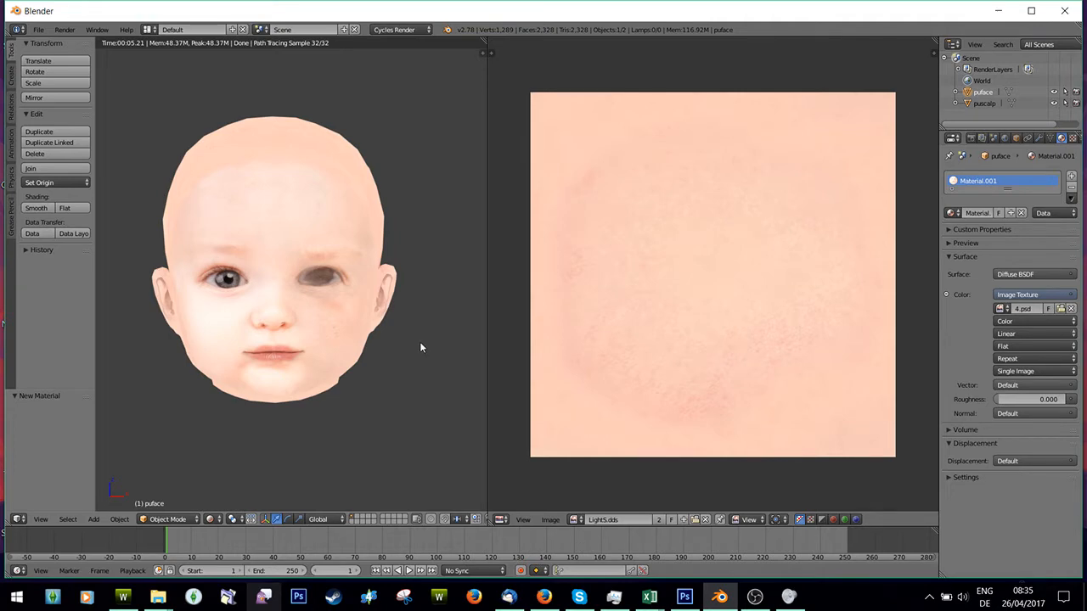
{"action": "mouse_move", "coordinate": [387, 383]}
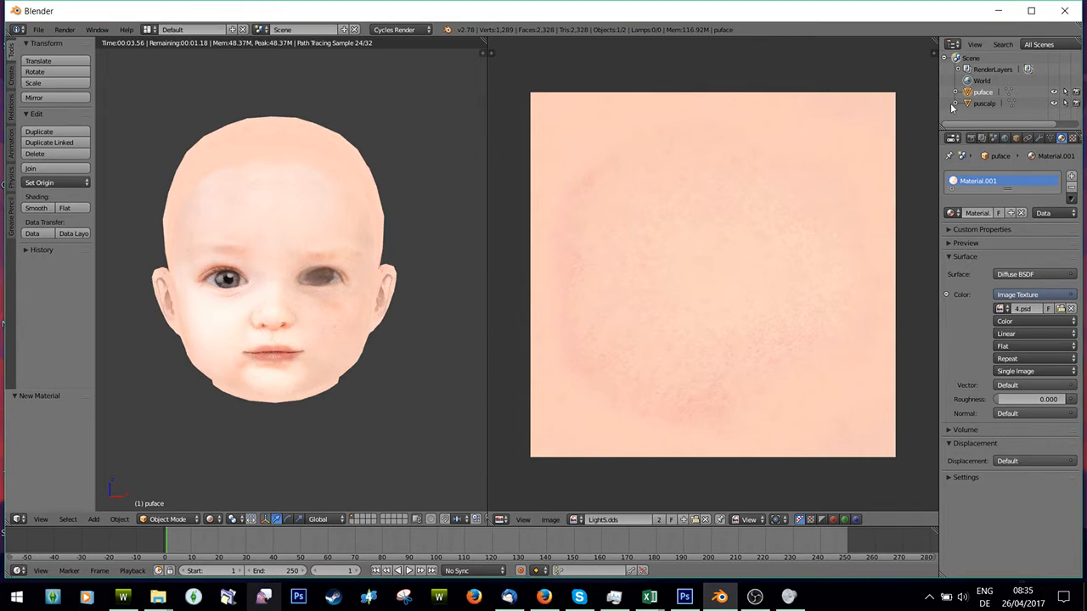
Delete the old face object, re-import the face OBJ and remove the extra object.
{"action": "right_click", "coordinate": [983, 104]}
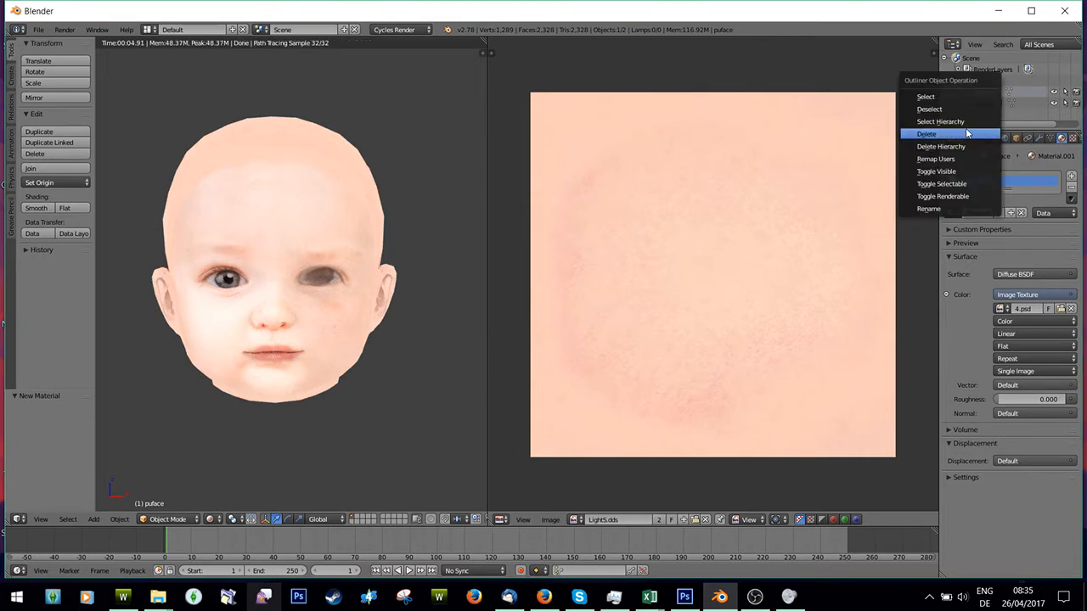
{"action": "left_click", "coordinate": [927, 132]}
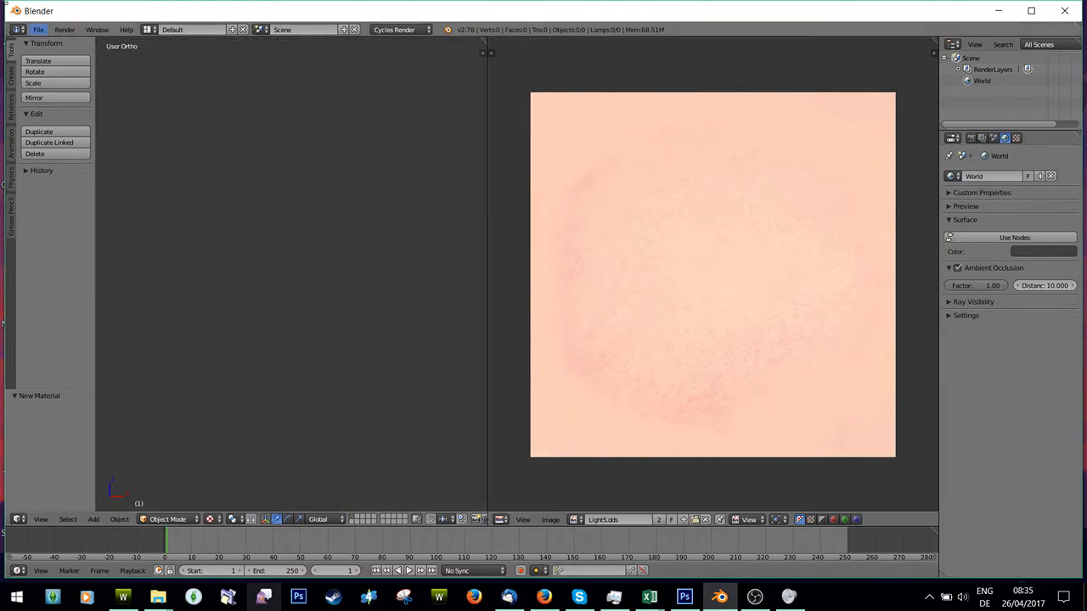
{"action": "left_click", "coordinate": [38, 31]}
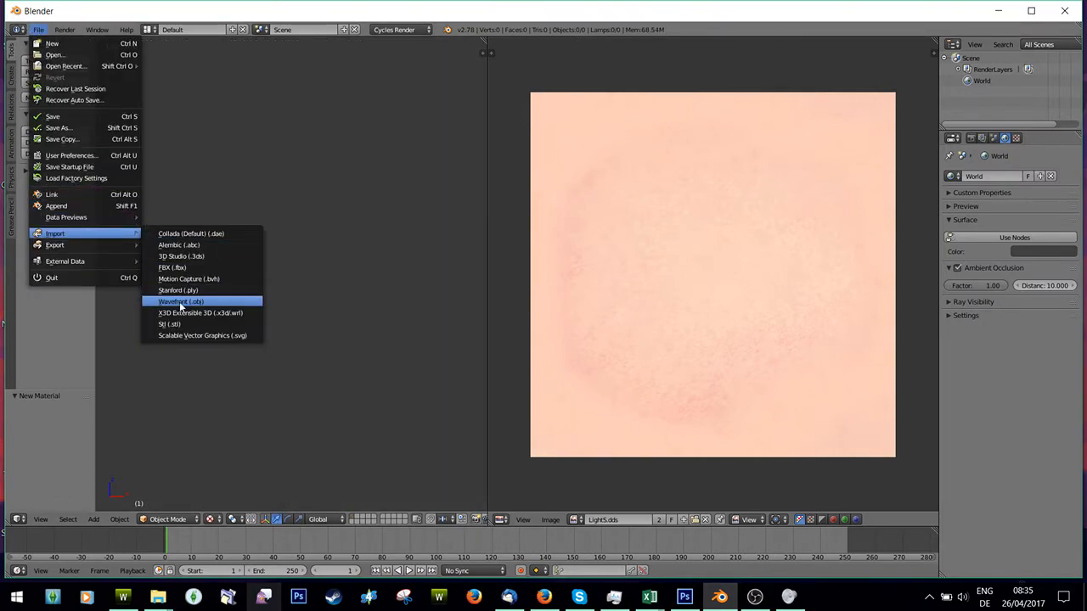
{"action": "left_click", "coordinate": [180, 303]}
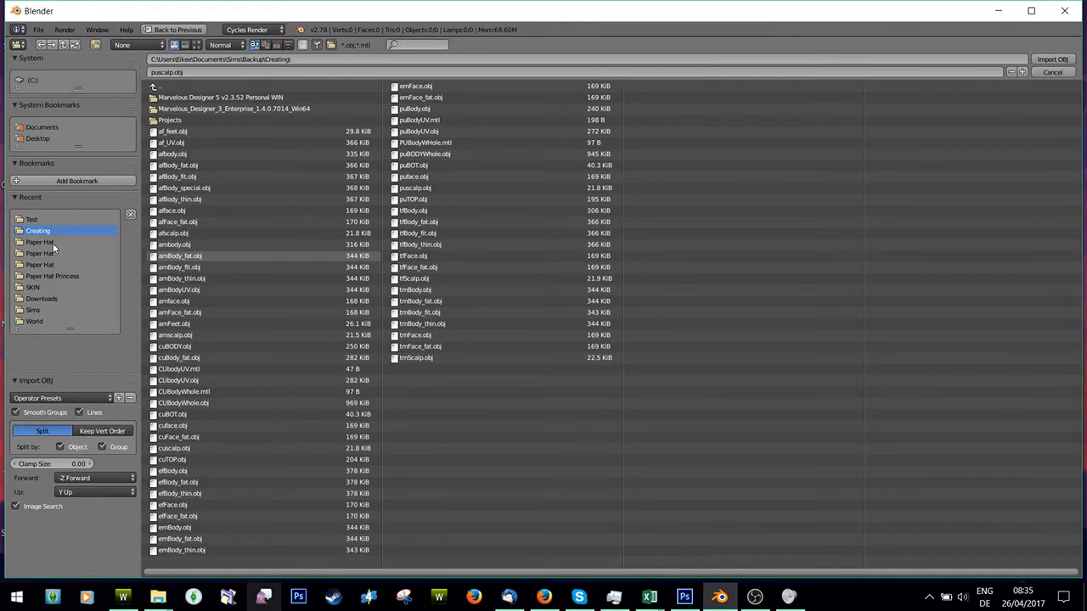
{"action": "left_click", "coordinate": [1053, 58]}
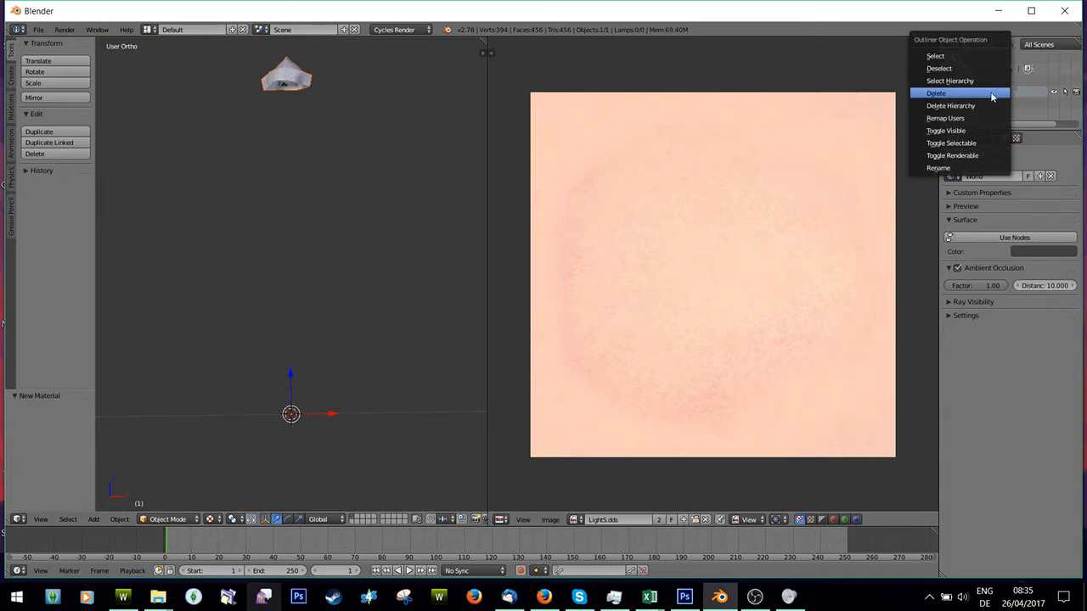
{"action": "left_click", "coordinate": [936, 92]}
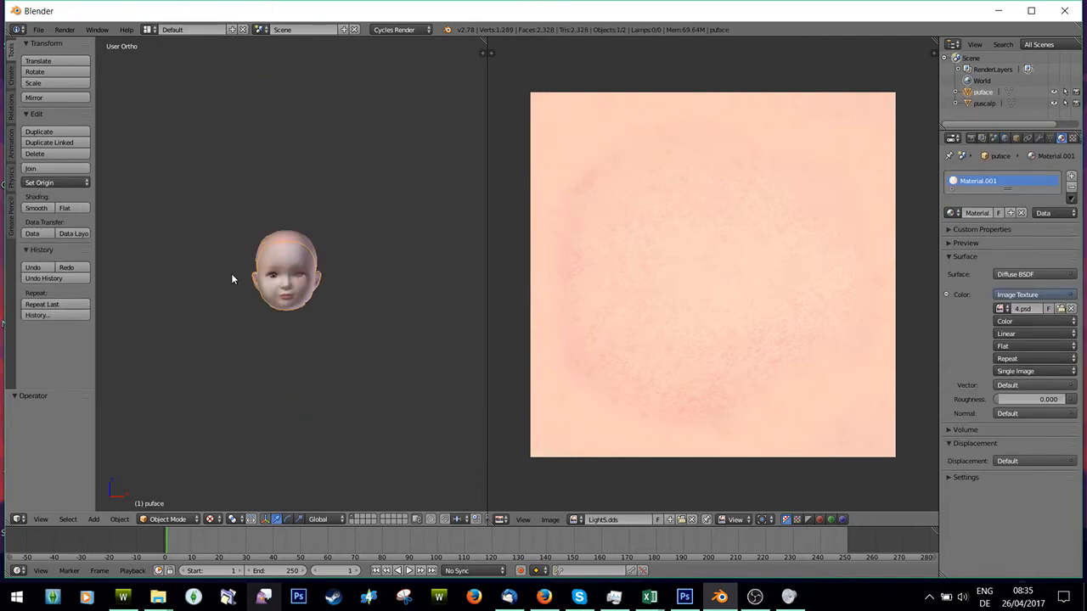
Import hat.obj from the Toddler Paper Hat folder so the hat sits on the head.
{"action": "left_click", "coordinate": [38, 31]}
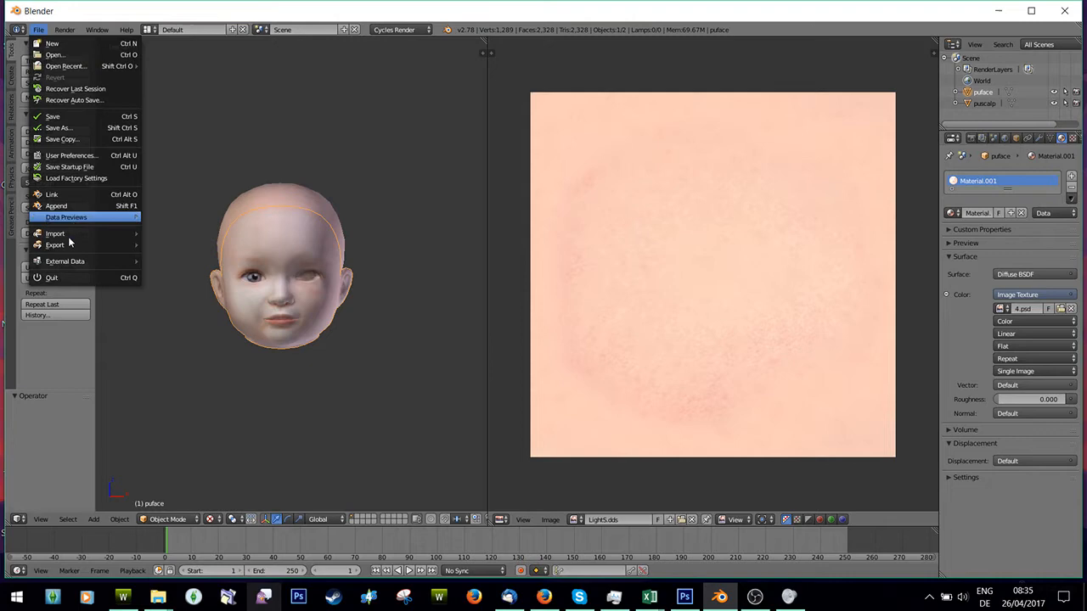
{"action": "left_click", "coordinate": [54, 232]}
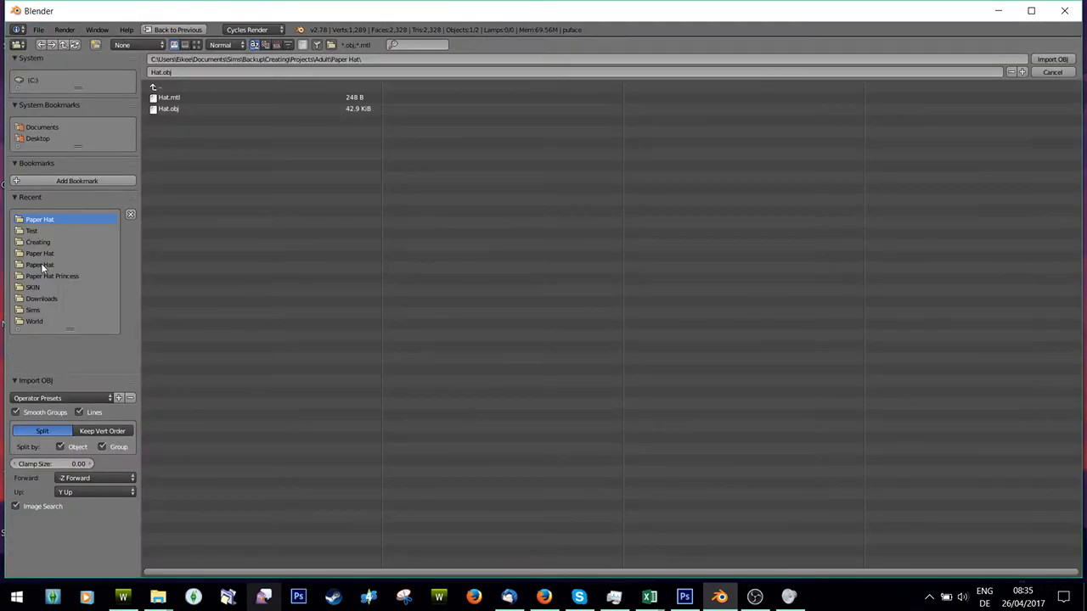
{"action": "left_click", "coordinate": [41, 253]}
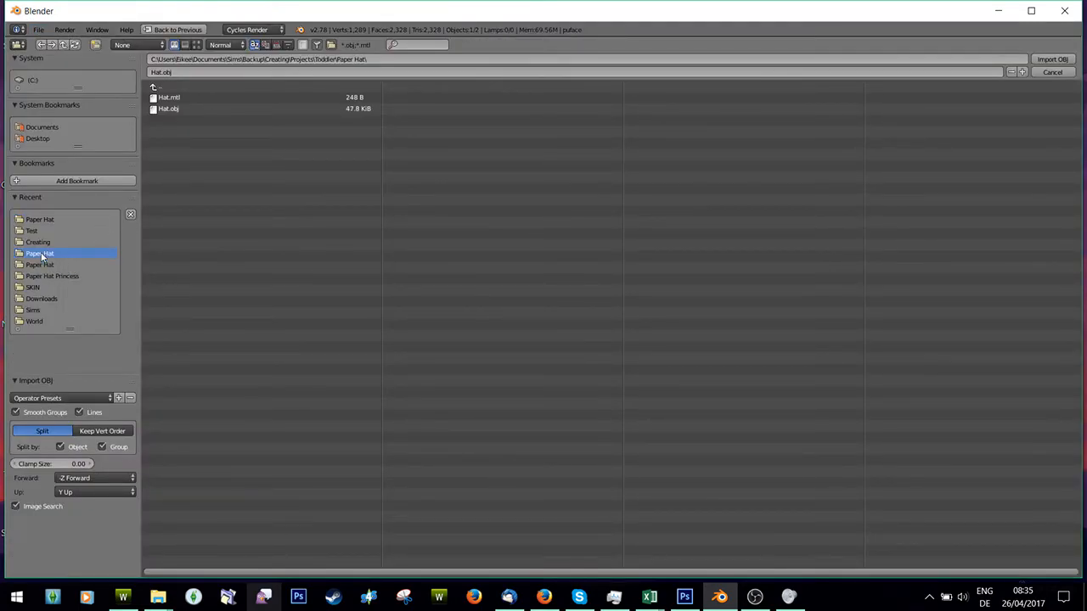
{"action": "left_click", "coordinate": [1052, 58]}
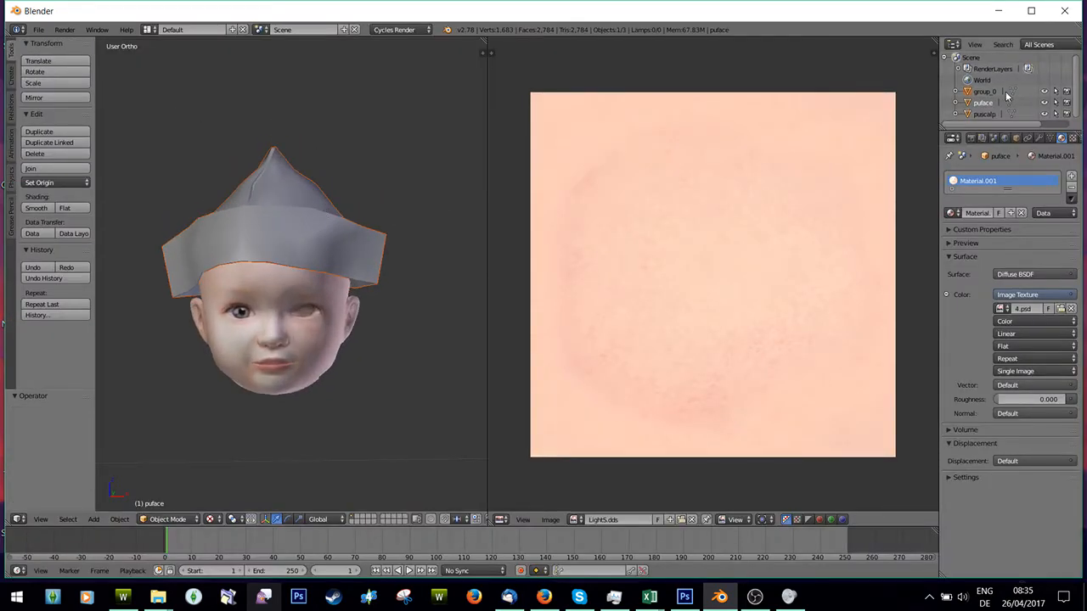
Give the hat an image-texture colour using the newspaper .dds file.
{"action": "left_click", "coordinate": [985, 92]}
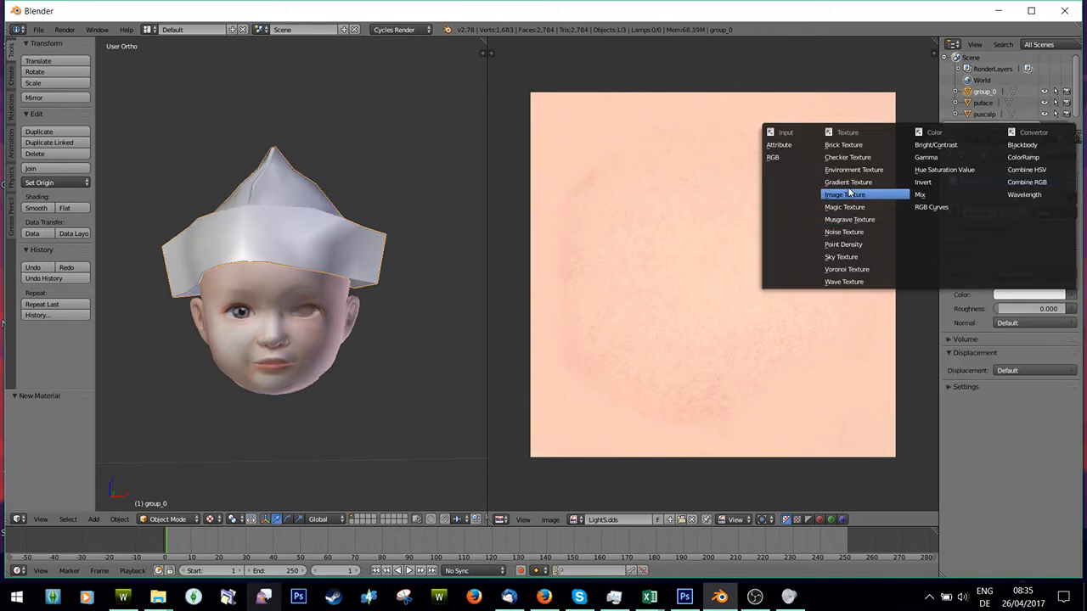
{"action": "left_click", "coordinate": [844, 194]}
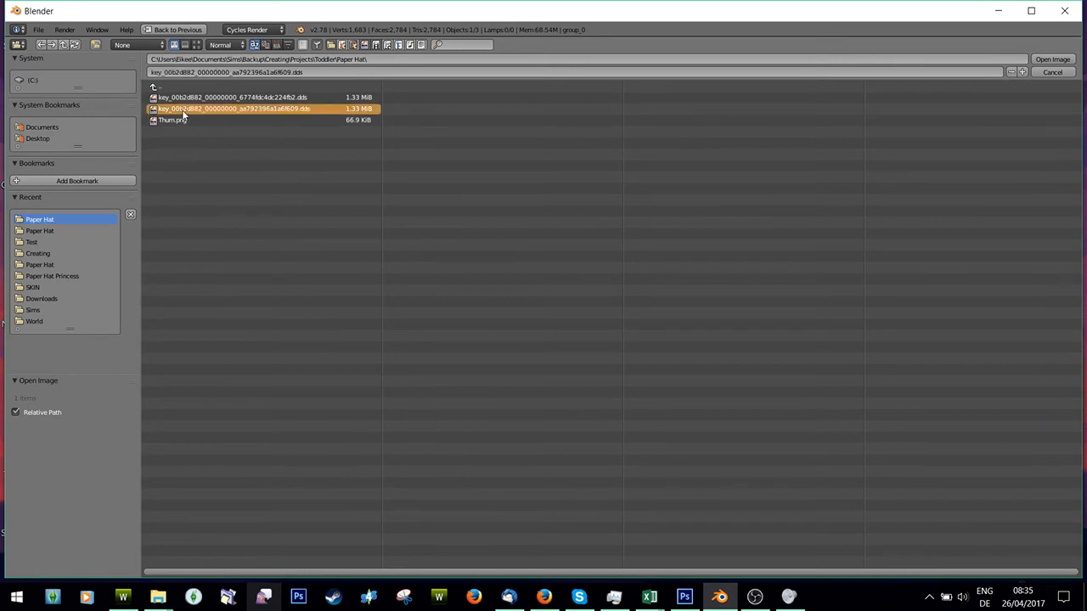
{"action": "left_click", "coordinate": [1053, 57]}
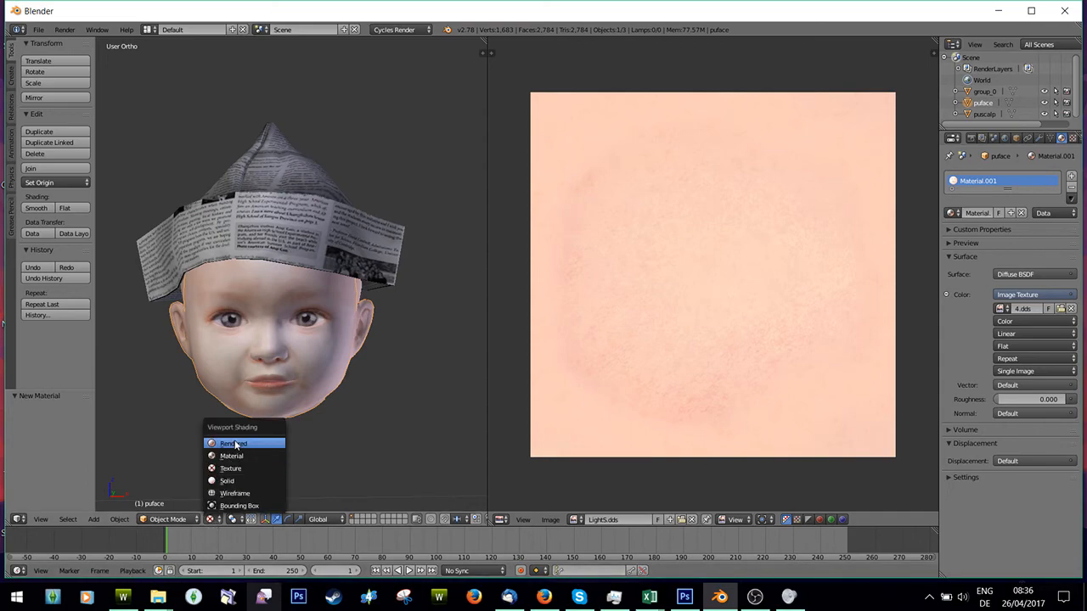
Switch the viewport to Rendered shading for a Cycles preview of the hatted toddler.
{"action": "left_click", "coordinate": [234, 444]}
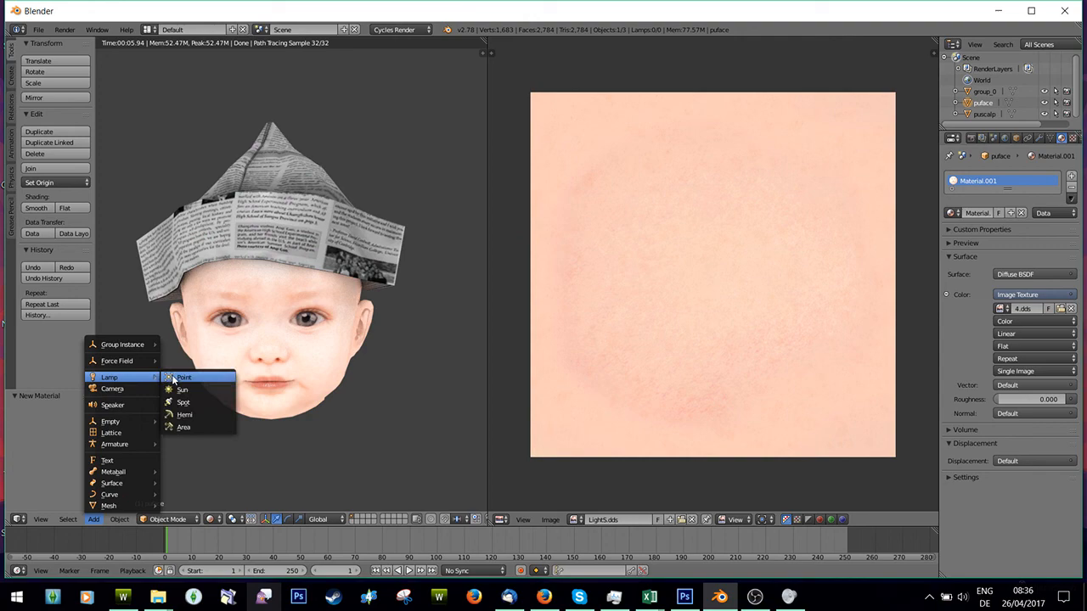
Add a Point lamp to brighten the face and bring up its Outliner operations menu.
{"action": "left_click", "coordinate": [184, 377]}
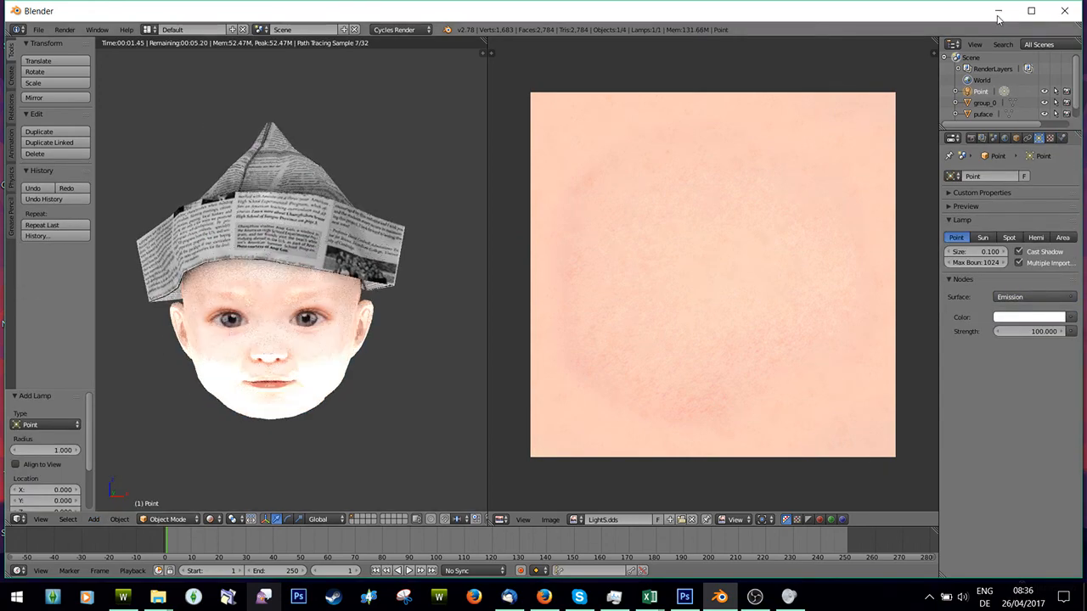
{"action": "right_click", "coordinate": [985, 91]}
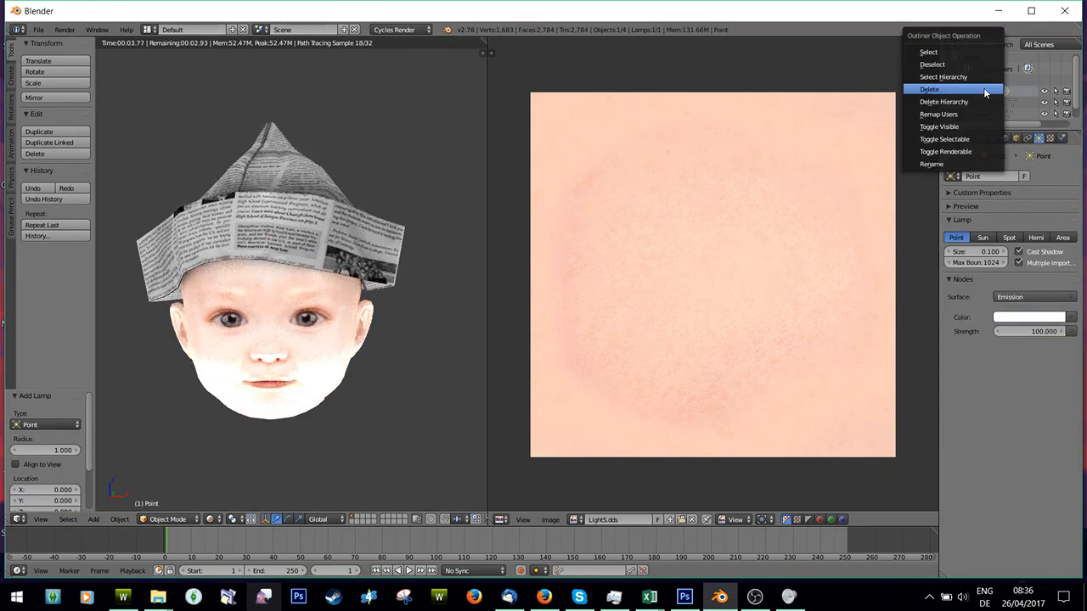